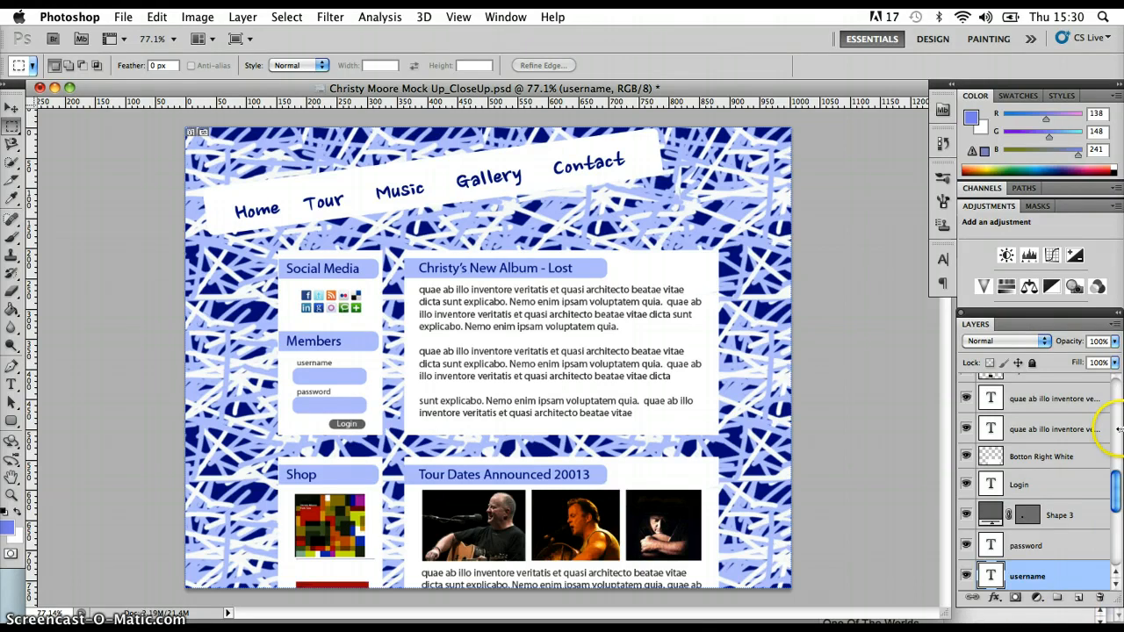
Hide the scribbled blue pattern layer so the content boxes sit on transparency.
scroll("down", 3)
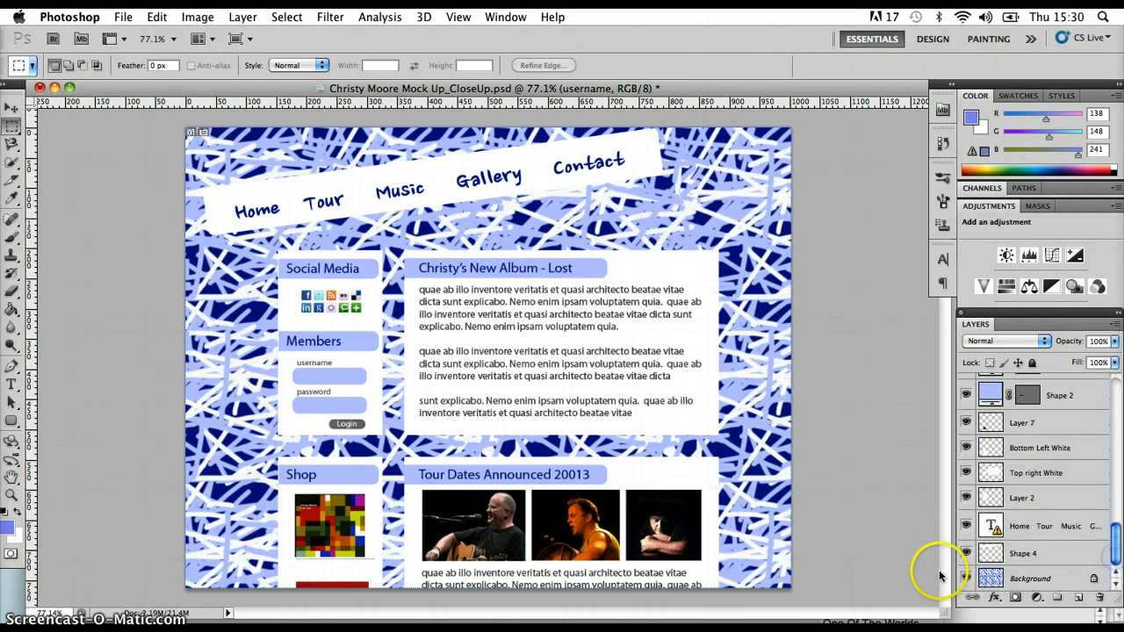
left_click(966, 578)
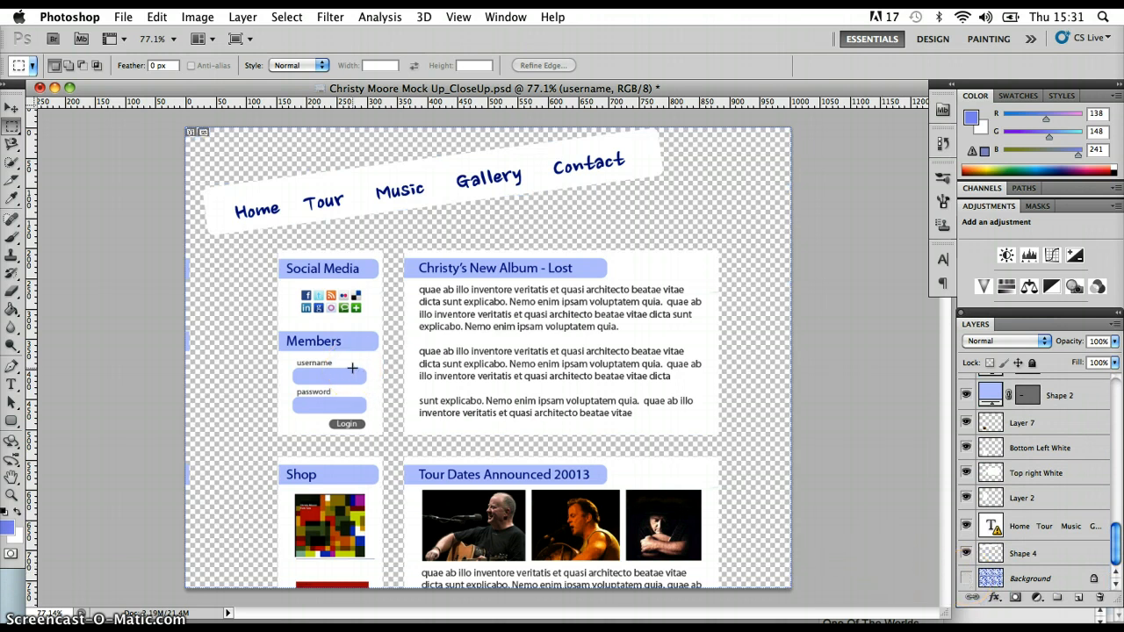
mouse_move(37, 162)
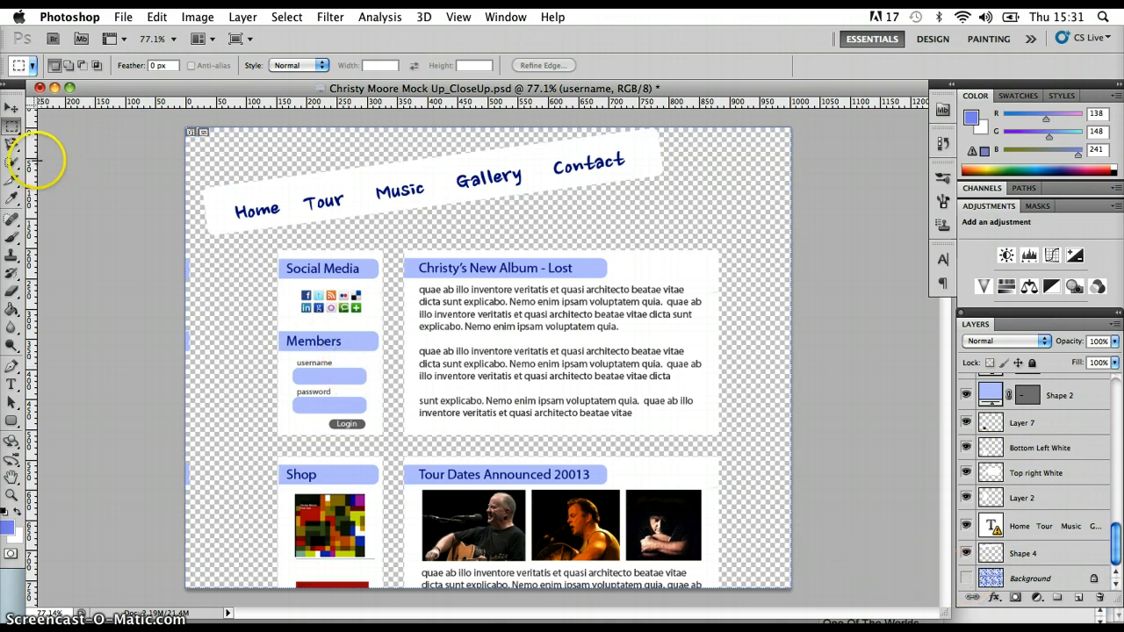
Activate the Slice Tool from the Crop tool flyout.
left_click(13, 179)
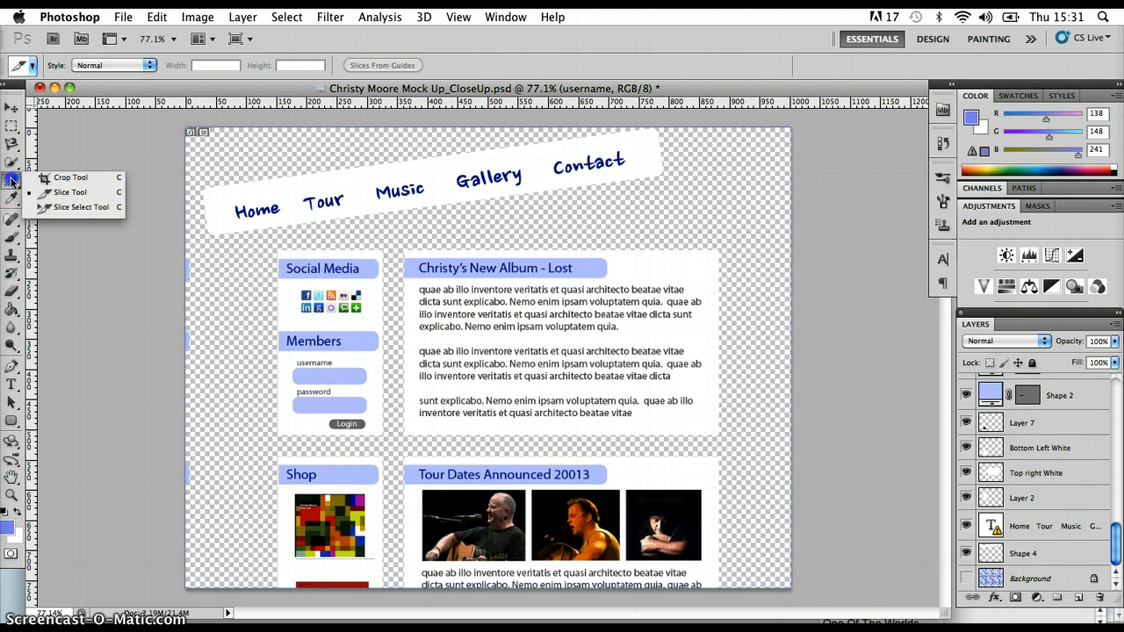
mouse_move(71, 175)
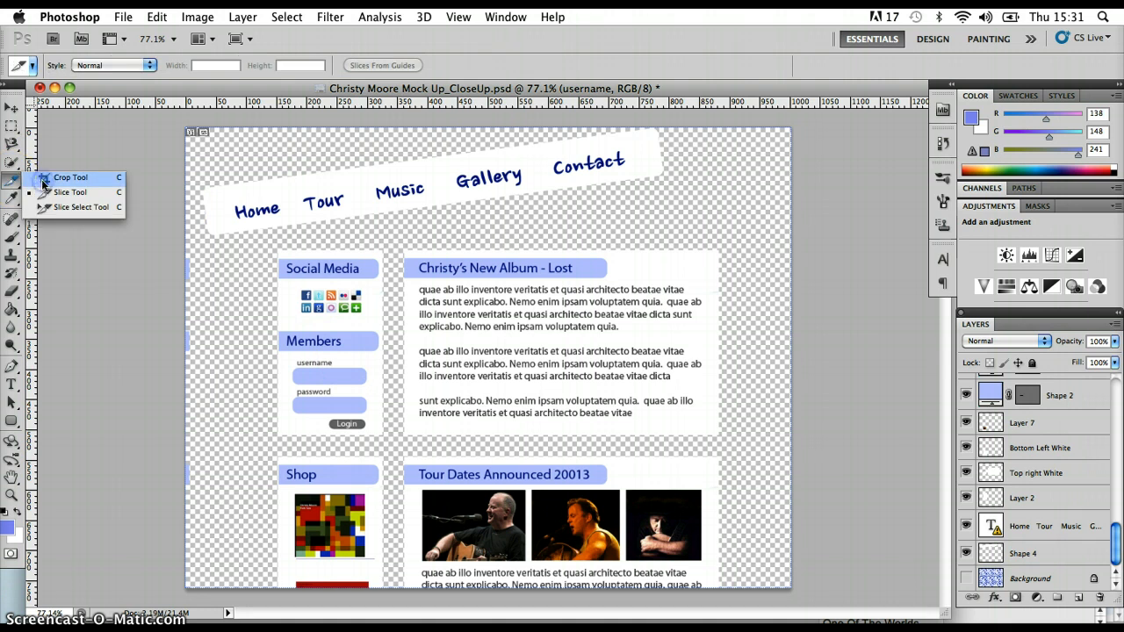
left_click(70, 176)
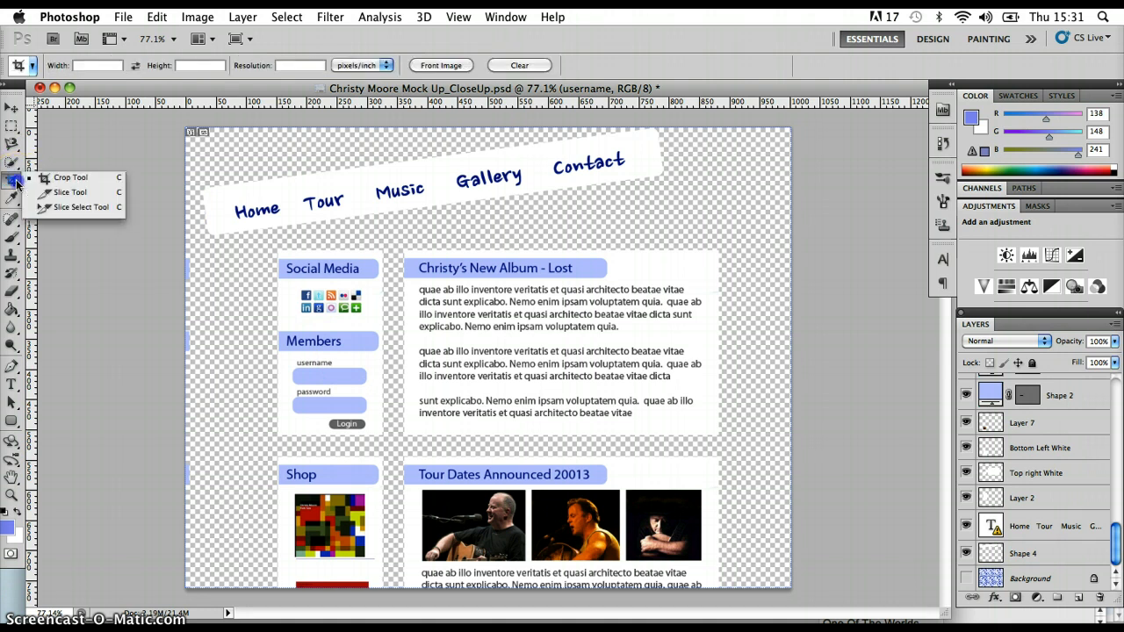
mouse_move(70, 191)
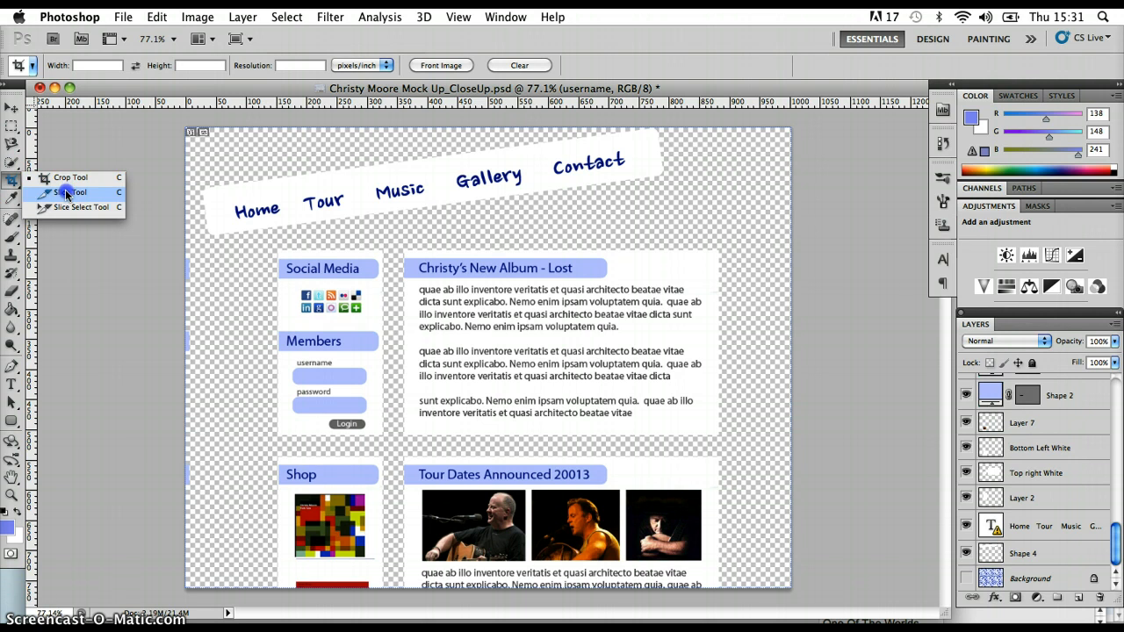
left_click(70, 192)
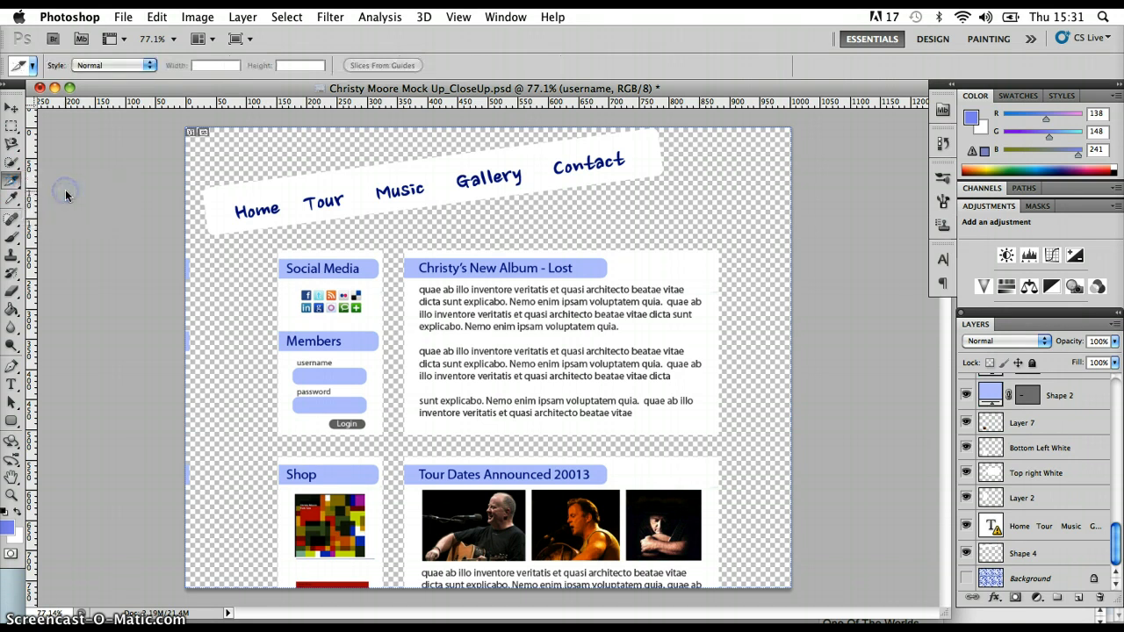
mouse_move(172, 130)
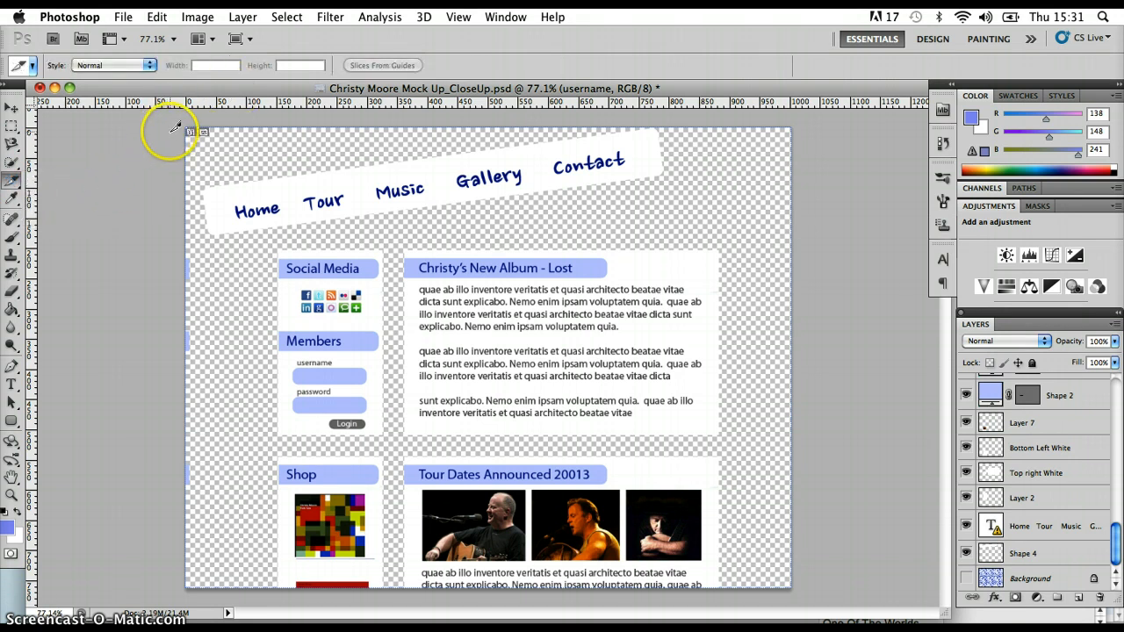
mouse_move(330, 246)
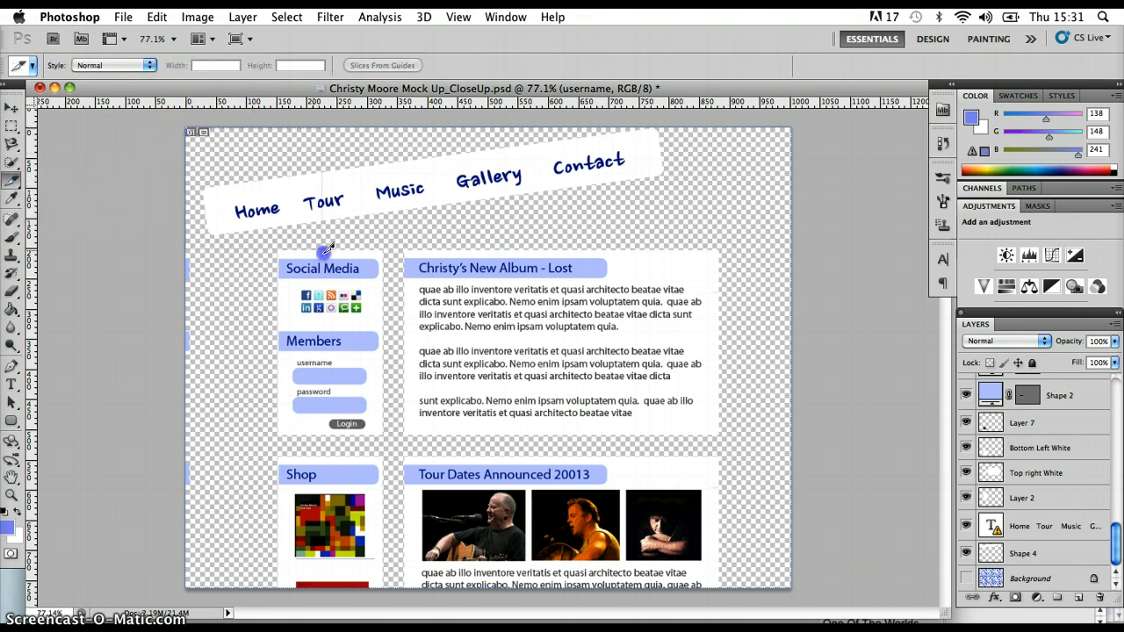
mouse_move(413, 239)
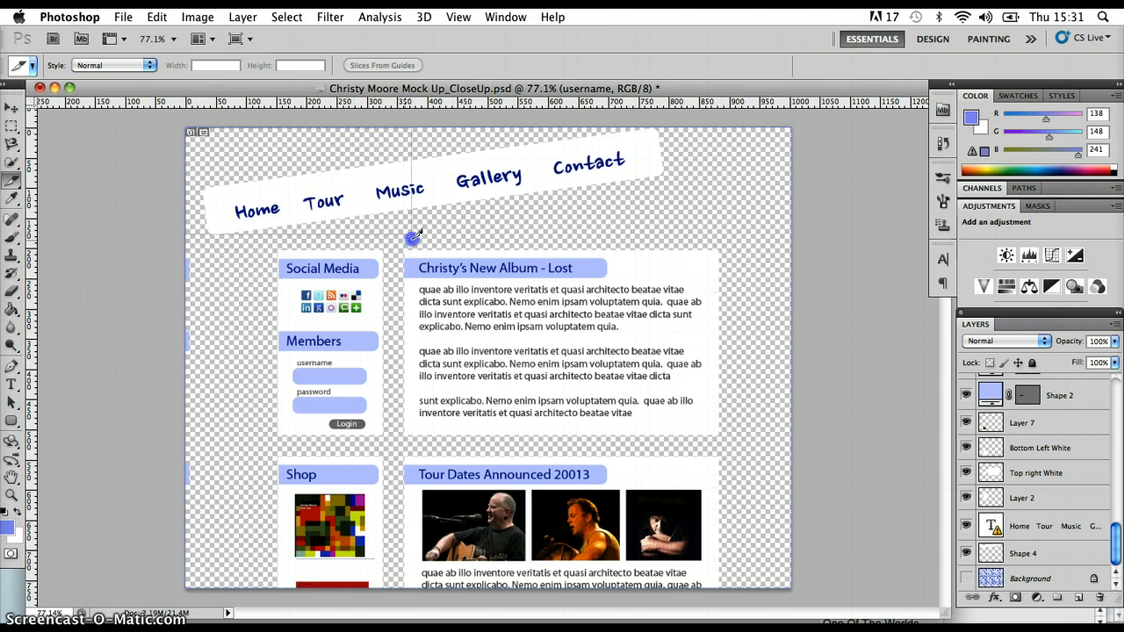
mouse_move(639, 235)
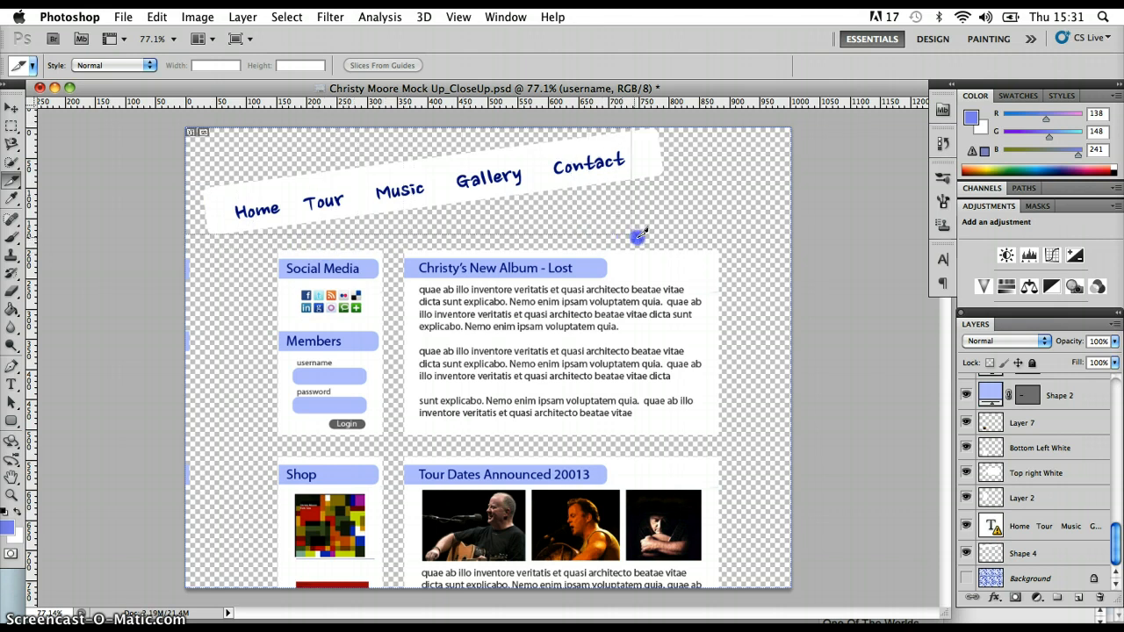
mouse_move(660, 235)
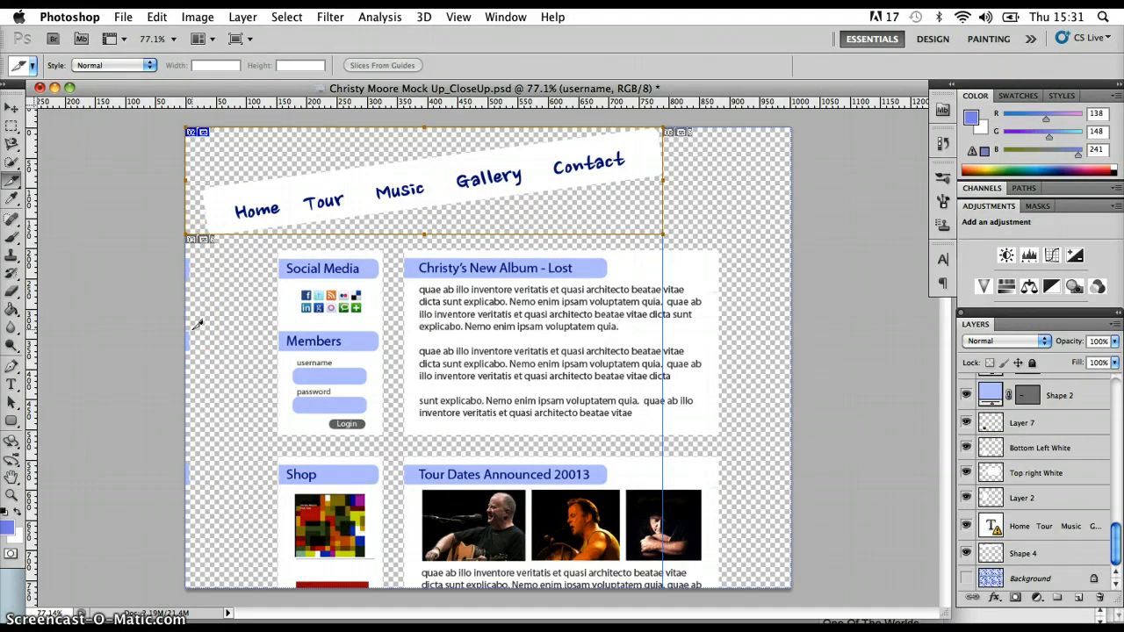
mouse_move(202, 237)
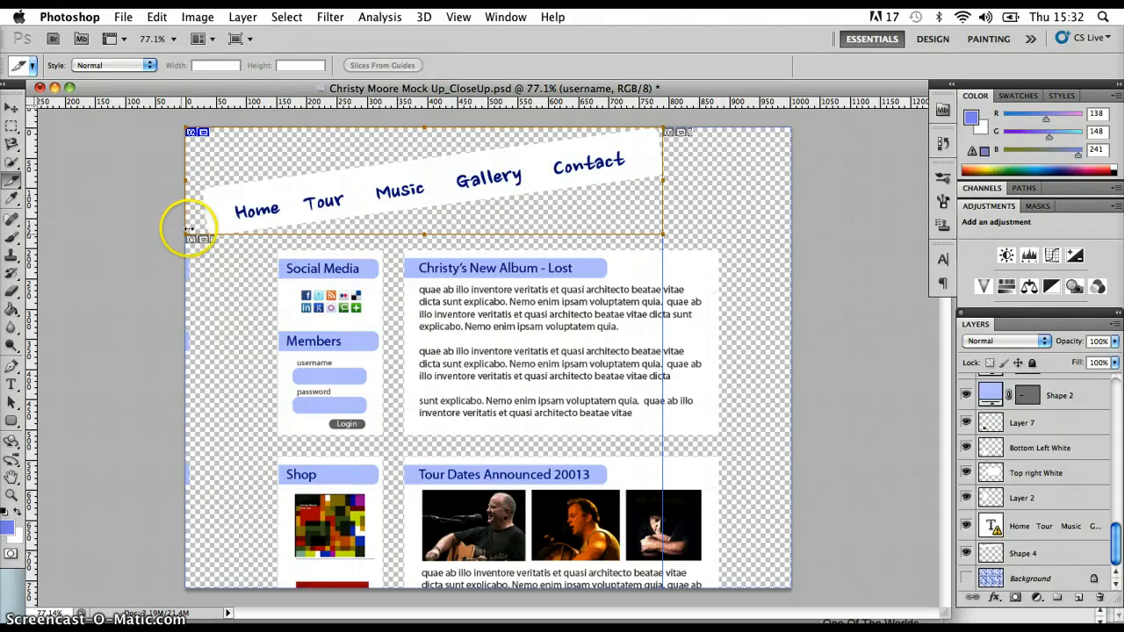
mouse_move(221, 195)
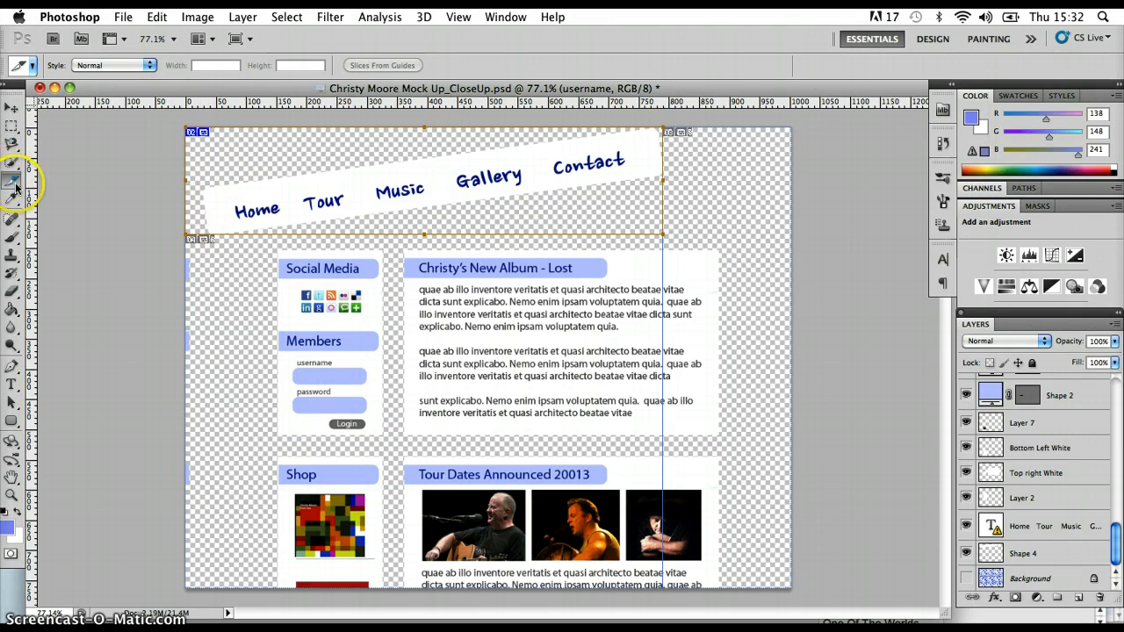
Switch to the Slice Select Tool with the navigation banner slice chosen.
left_click(13, 184)
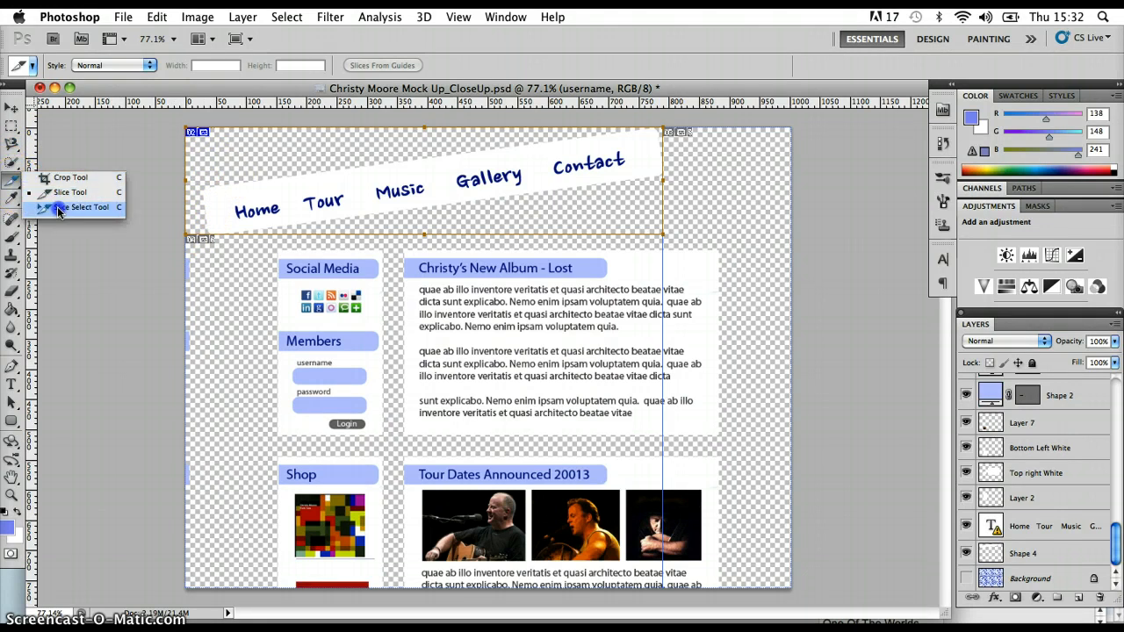
left_click(81, 208)
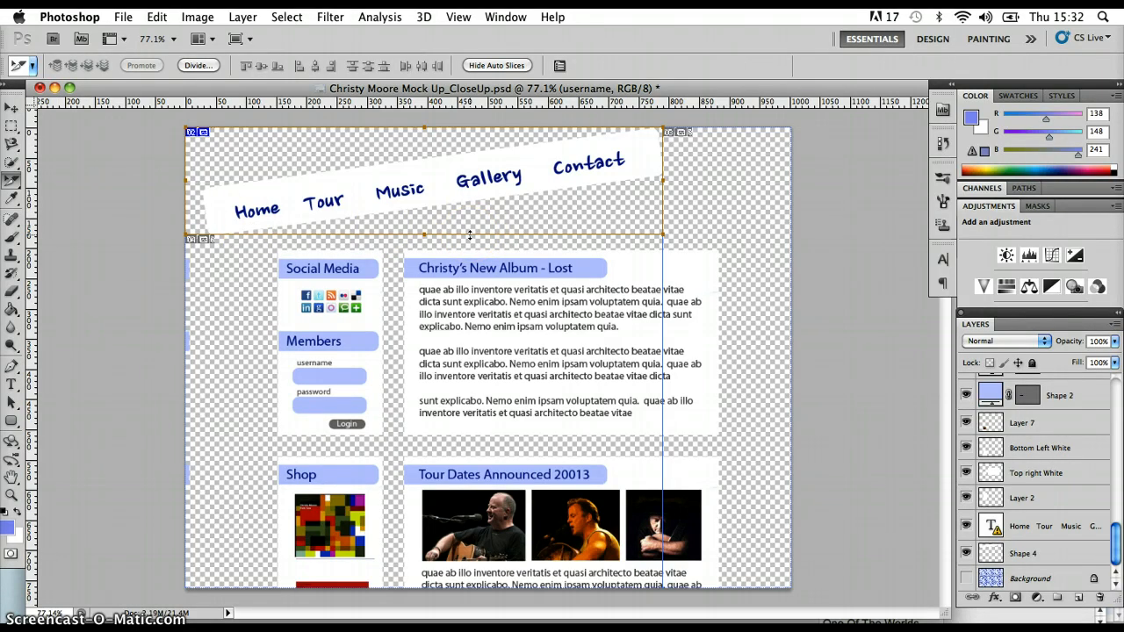
mouse_move(318, 157)
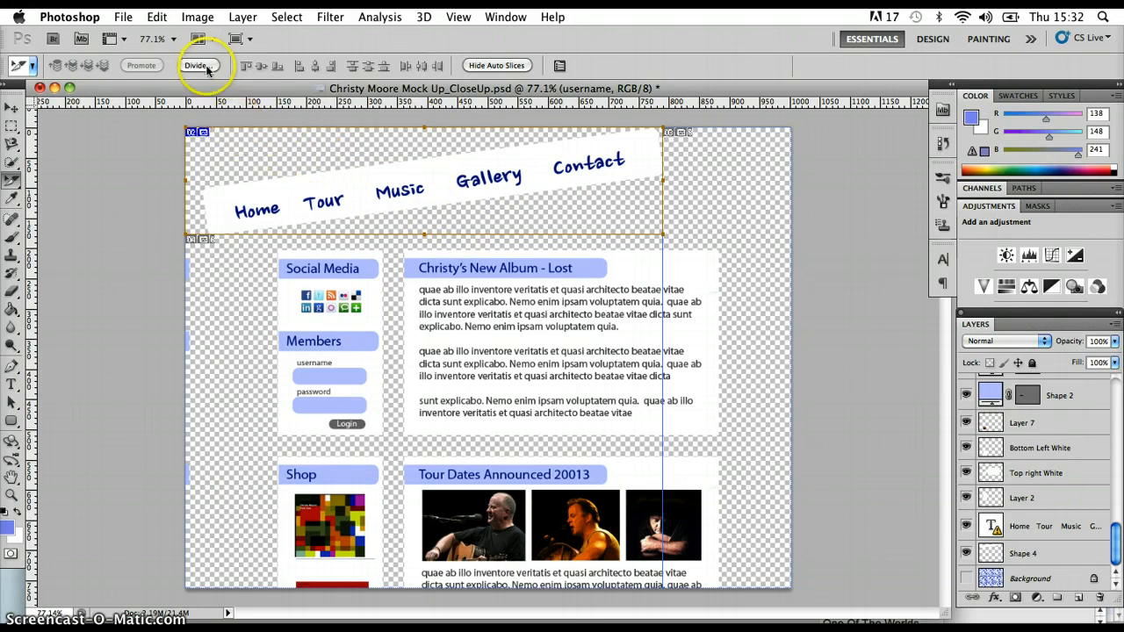
mouse_move(196, 65)
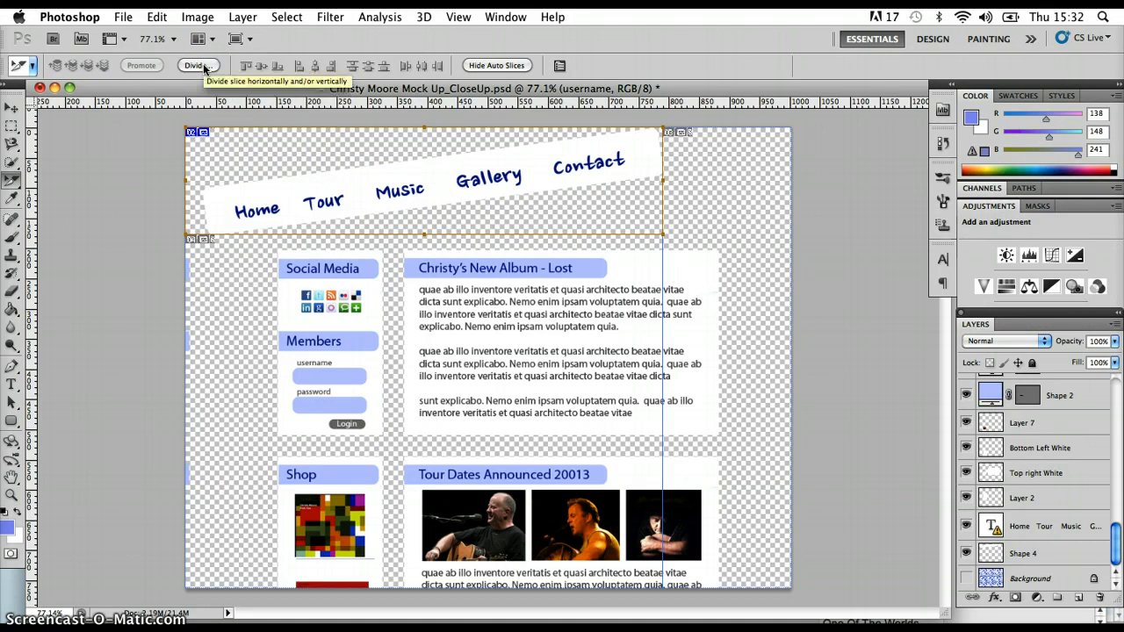
mouse_move(219, 140)
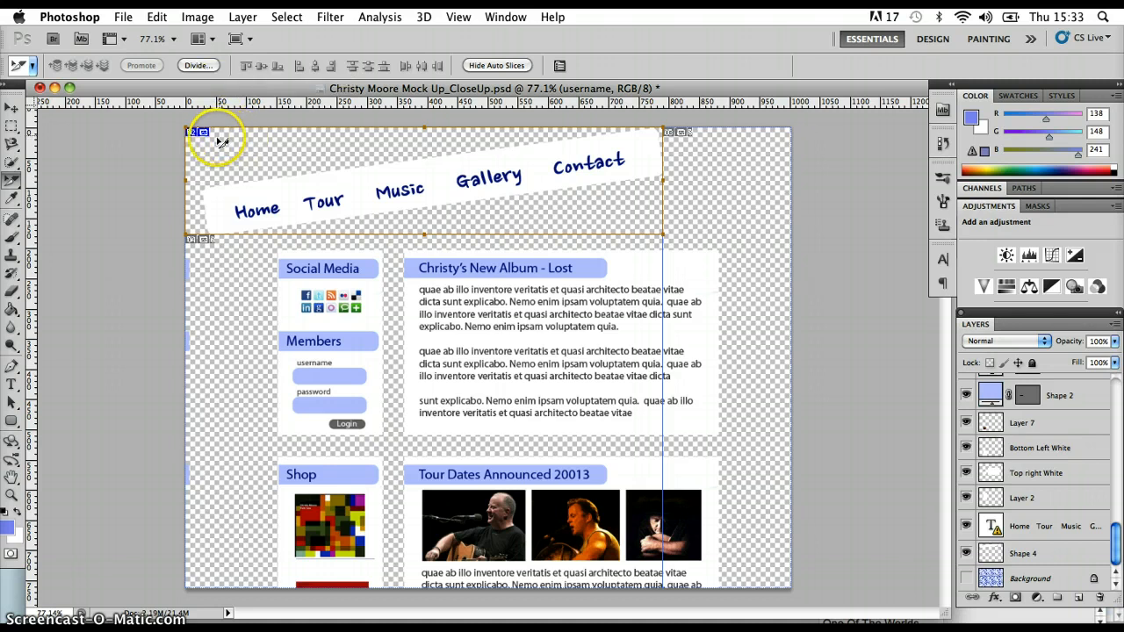
mouse_move(167, 120)
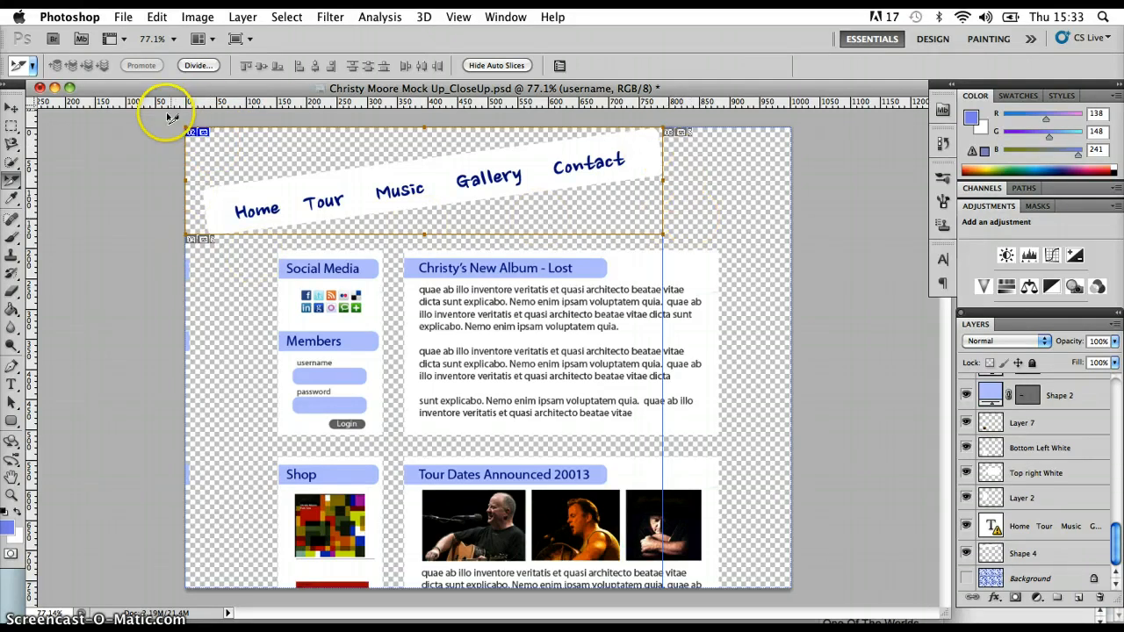
mouse_move(671, 183)
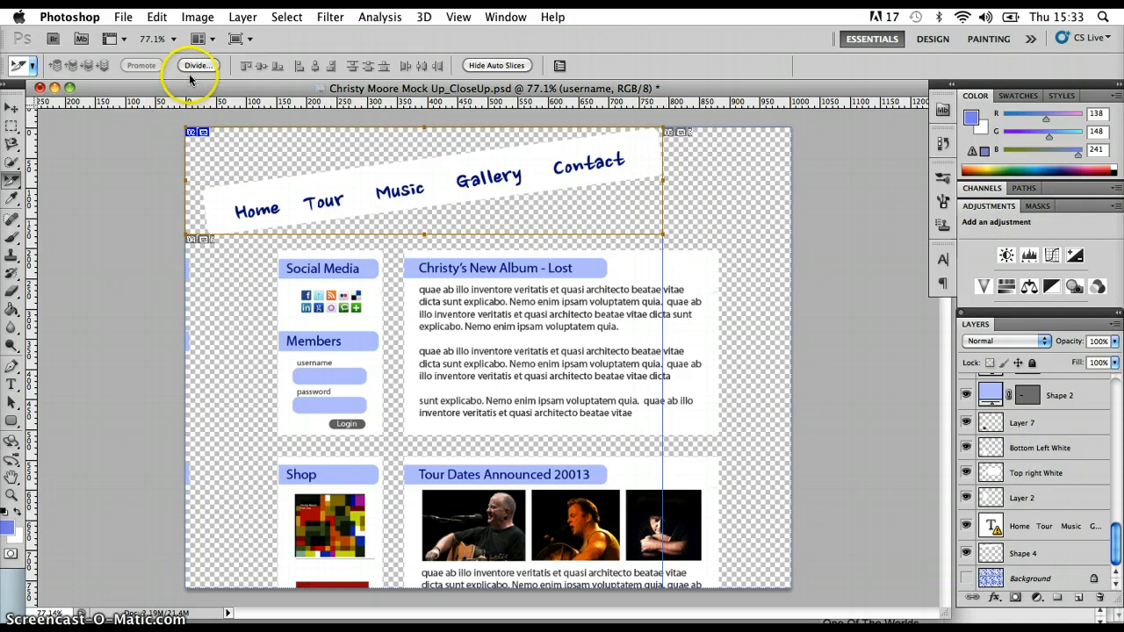
Bring up Divide Slice for the banner and enable Divide Vertically Into.
left_click(196, 65)
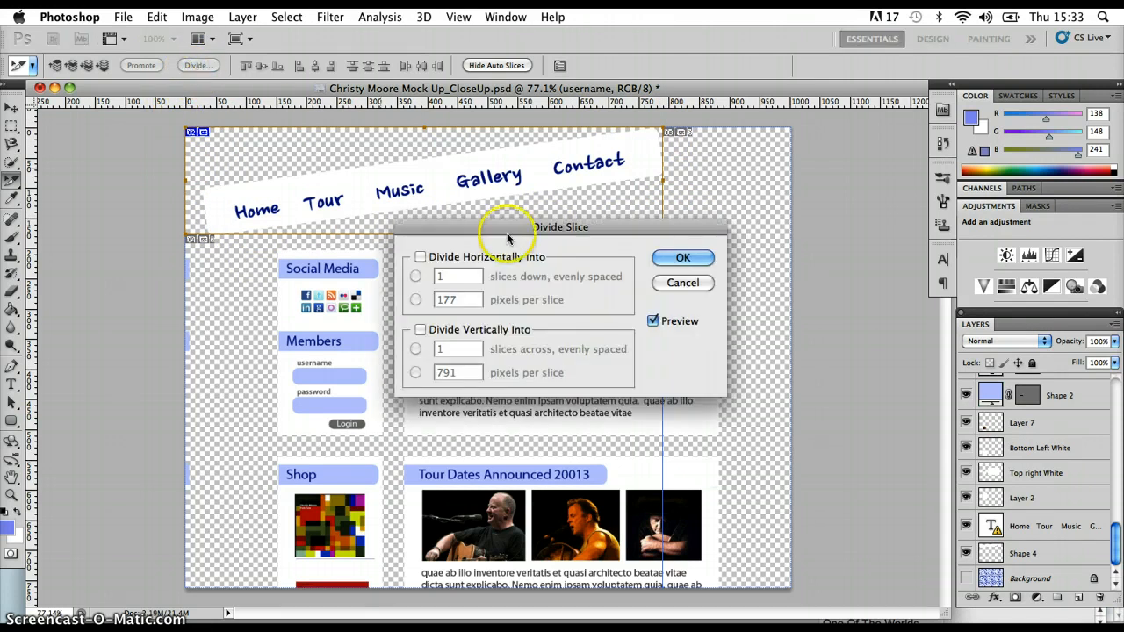
left_click_drag(558, 226, 534, 256)
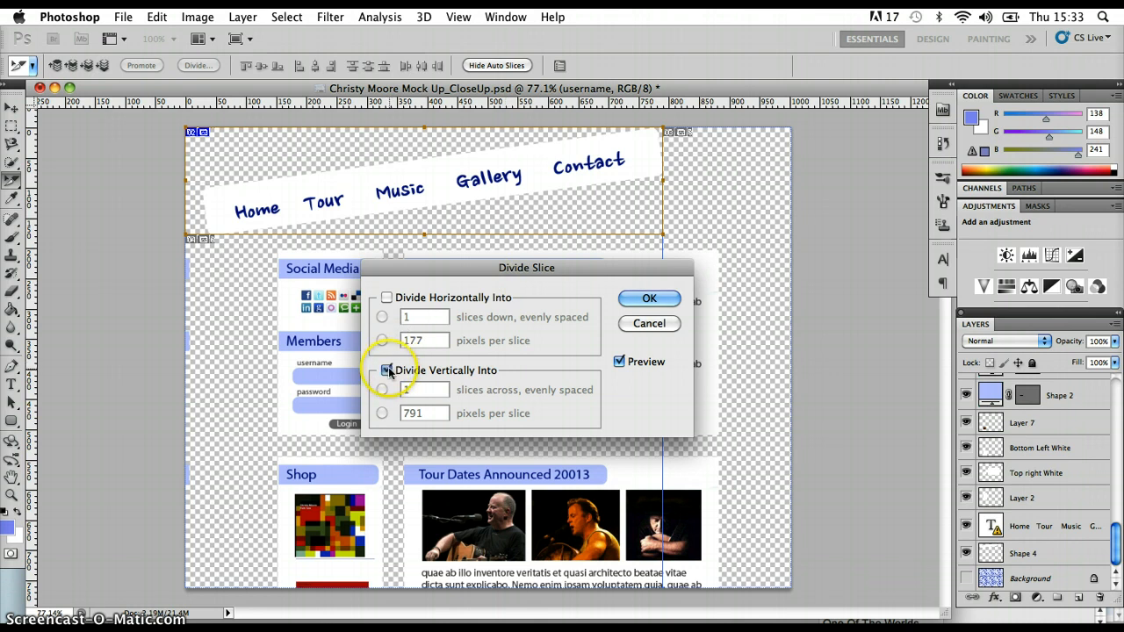
left_click(384, 369)
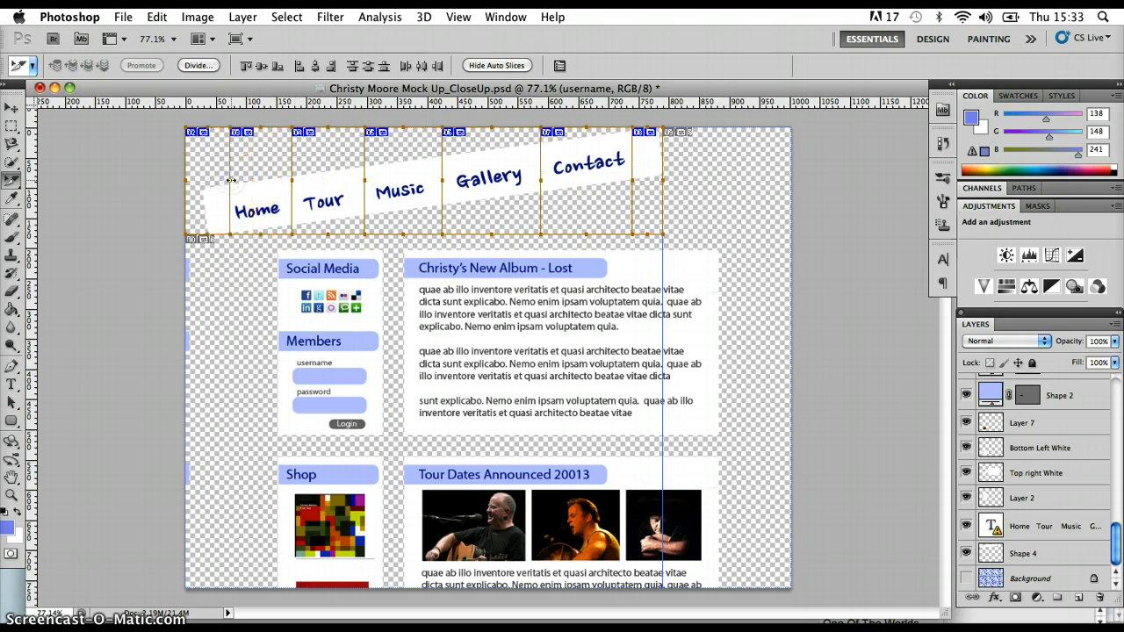
mouse_move(245, 186)
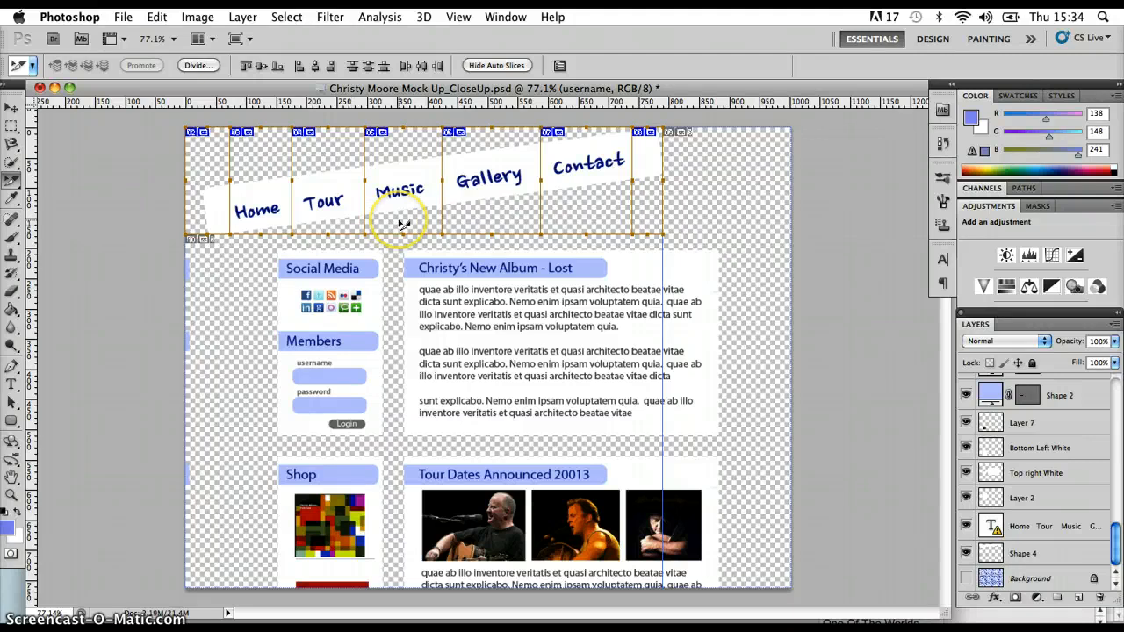
mouse_move(523, 337)
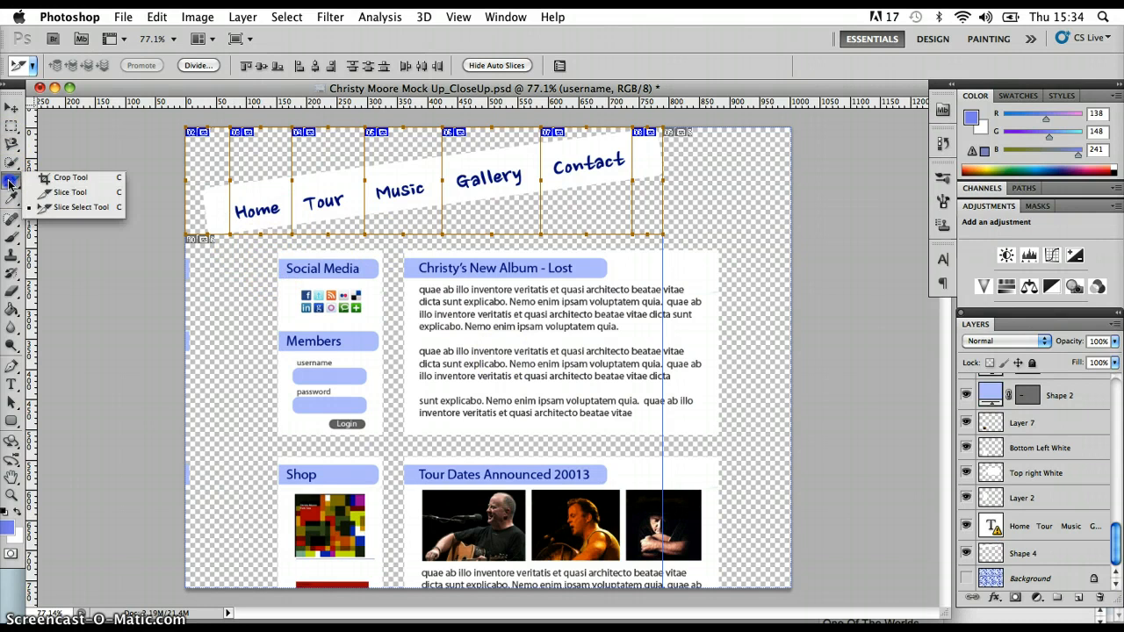
Divide the upper content slice vertically into the Social Media sidebar and album text columns.
left_click(70, 175)
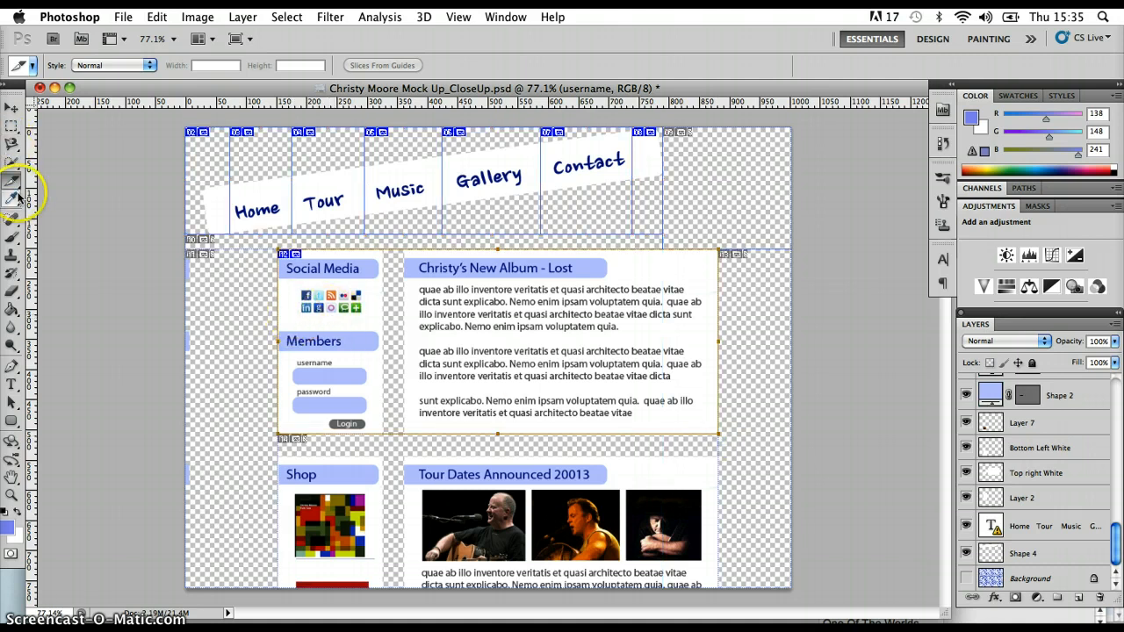
left_click(12, 180)
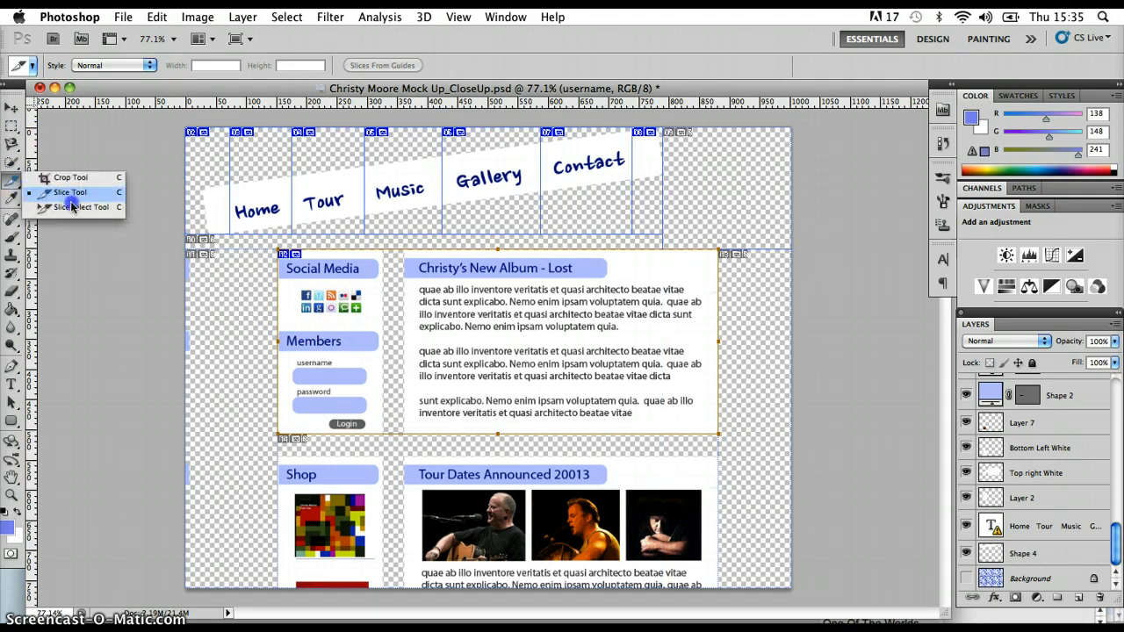
left_click(71, 191)
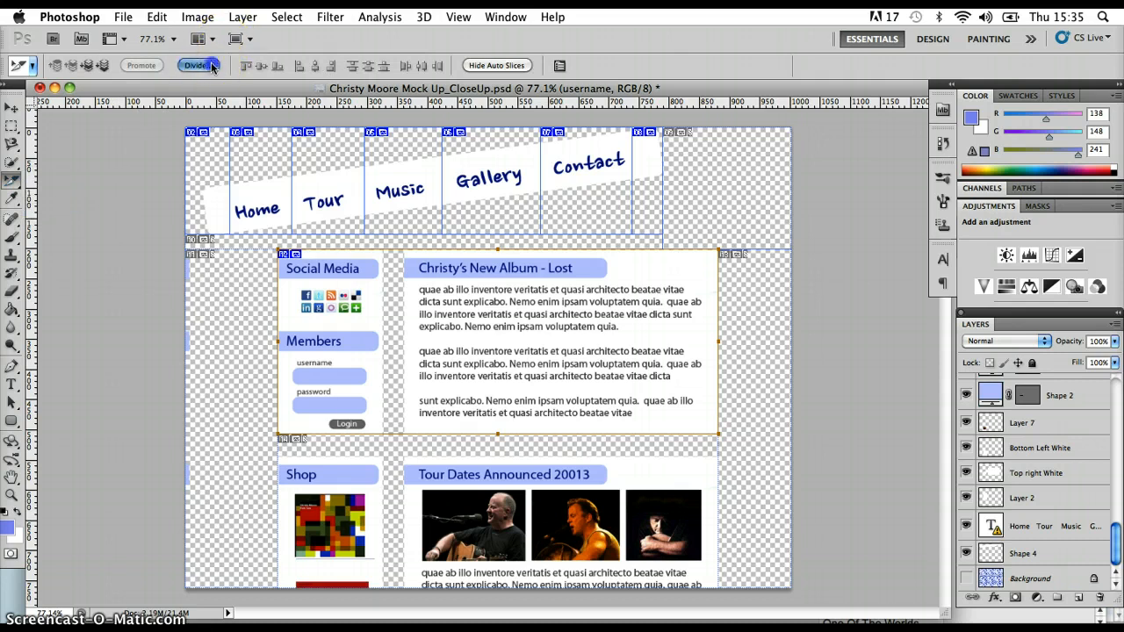
left_click(196, 65)
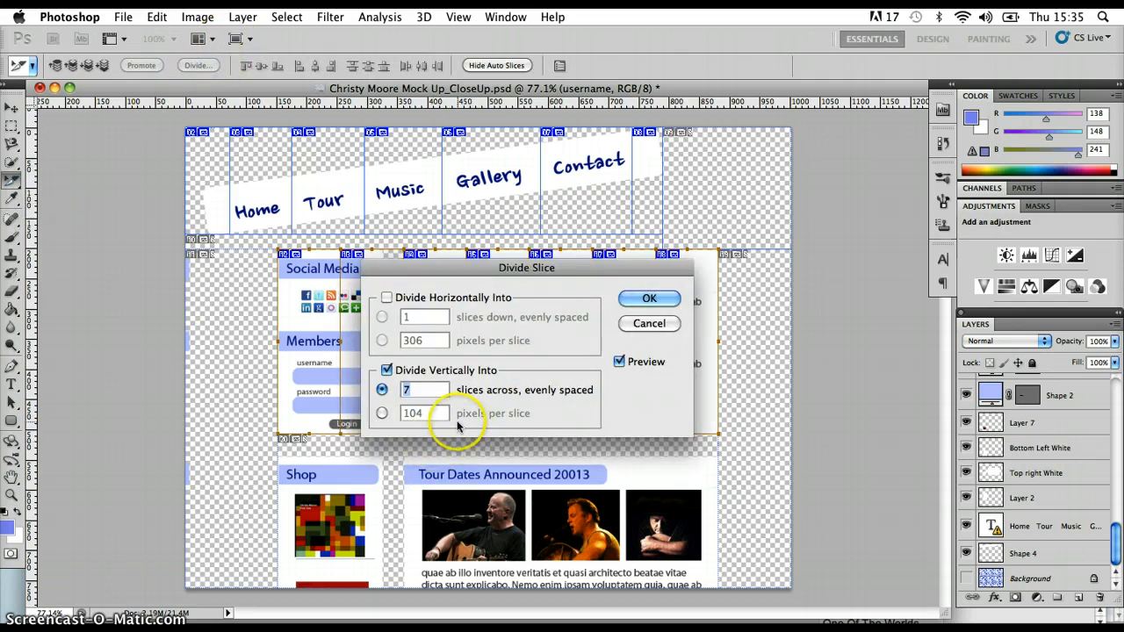
left_click(650, 299)
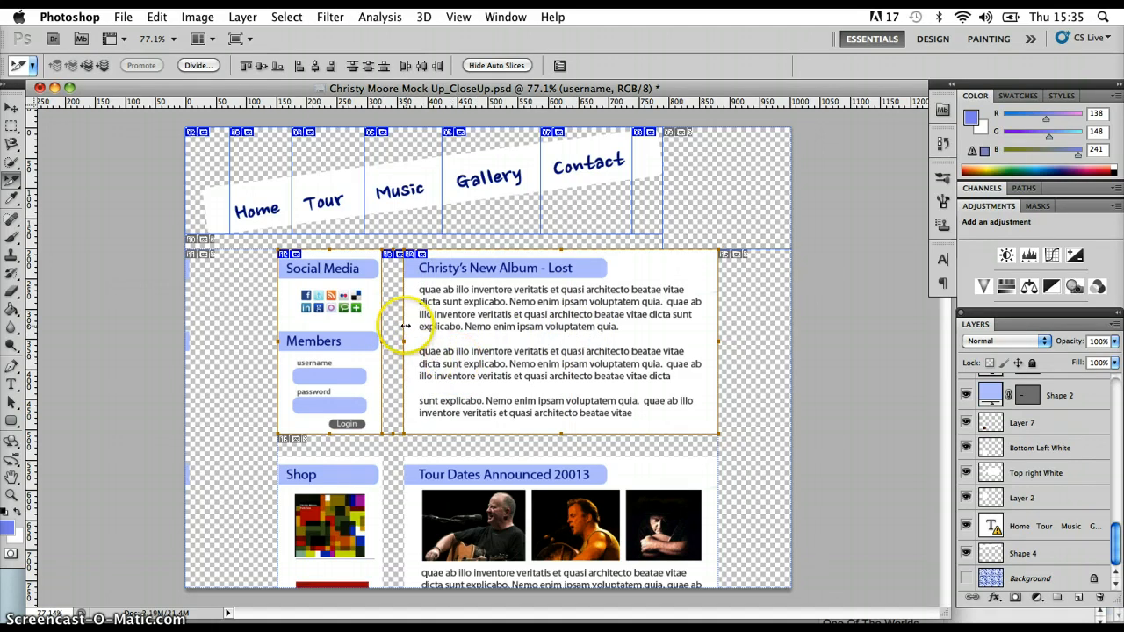
mouse_move(157, 277)
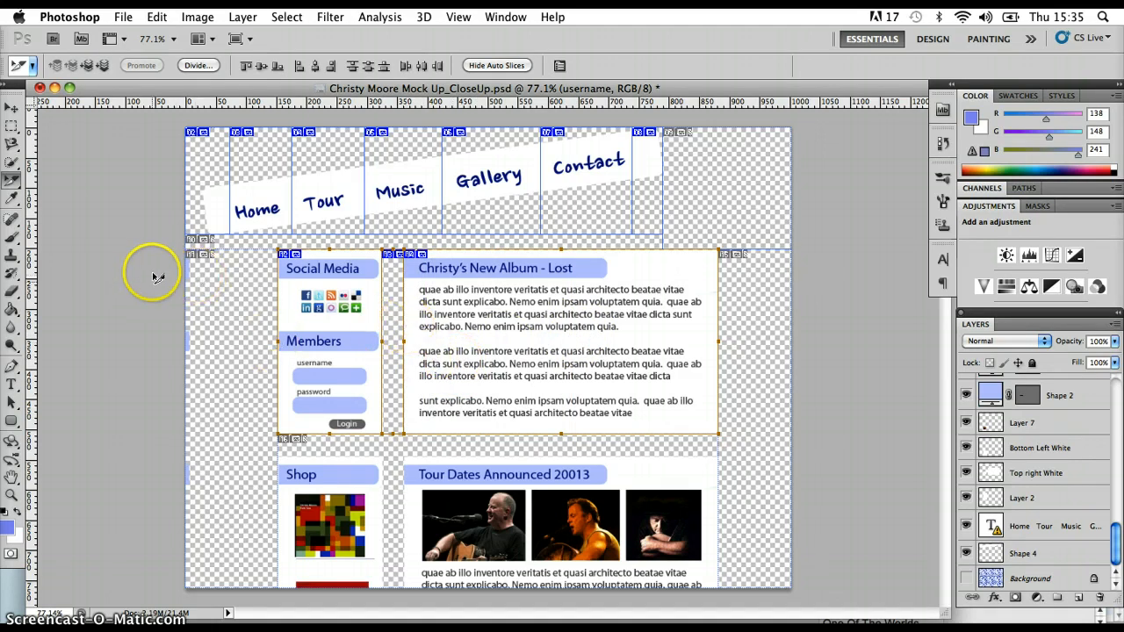
mouse_move(18, 179)
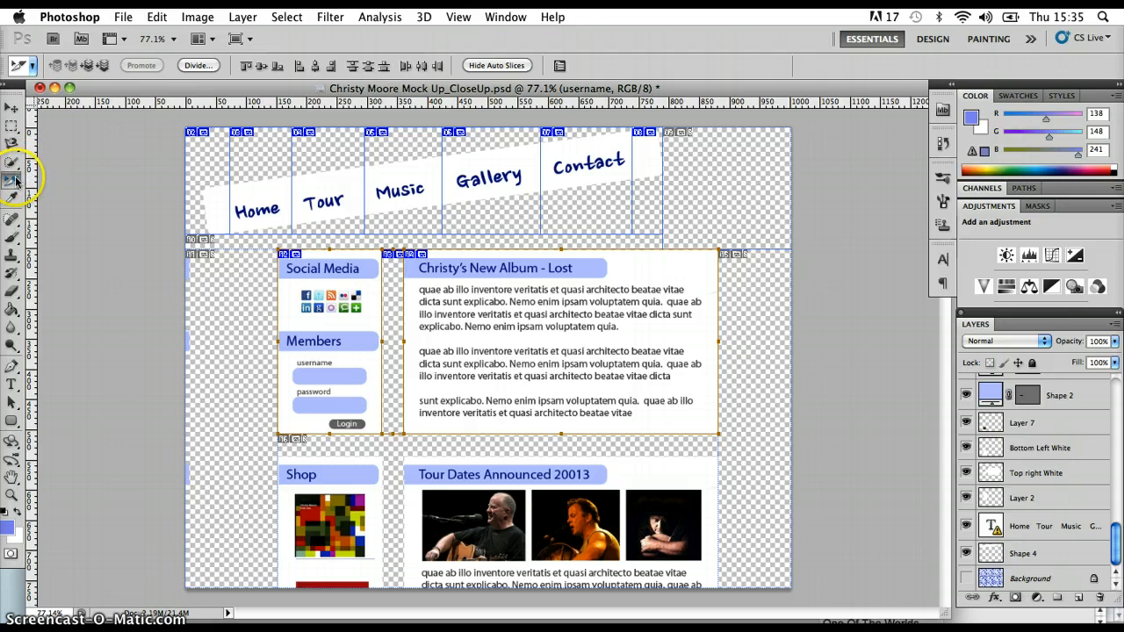
Divide the lower Shop and Tour Dates slice vertically into side-by-side columns.
left_click(12, 179)
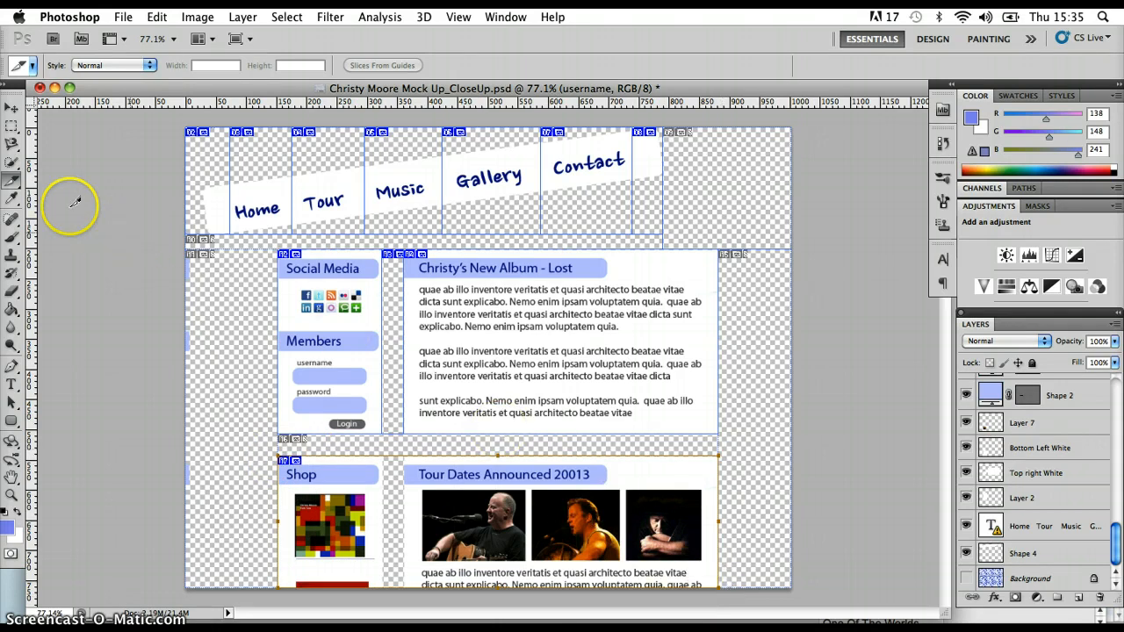
left_click(12, 189)
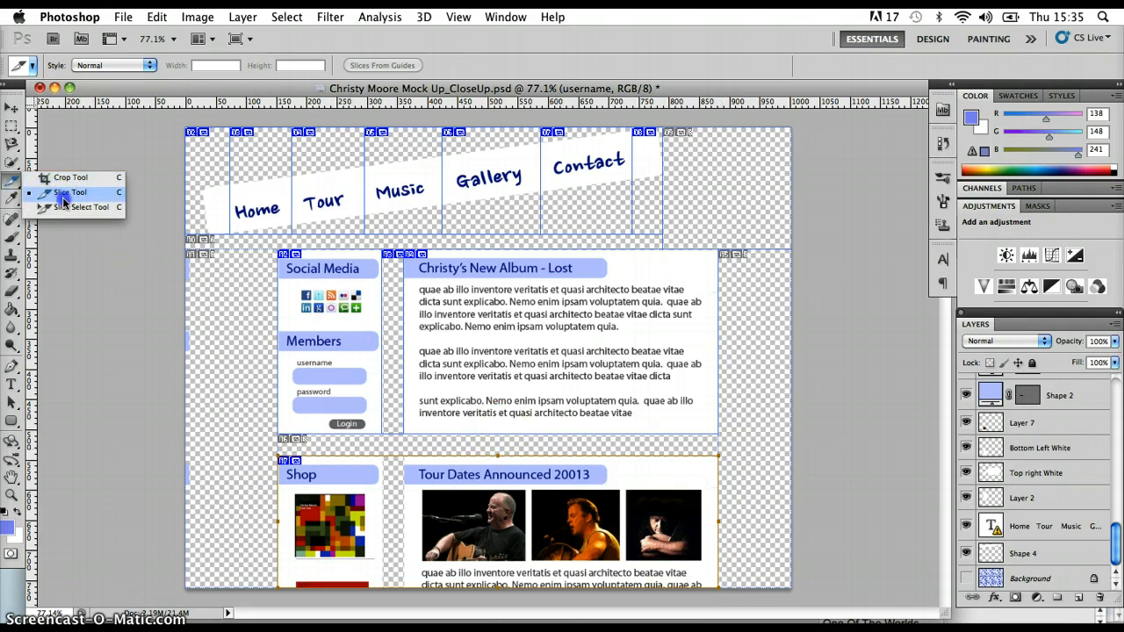
left_click(193, 65)
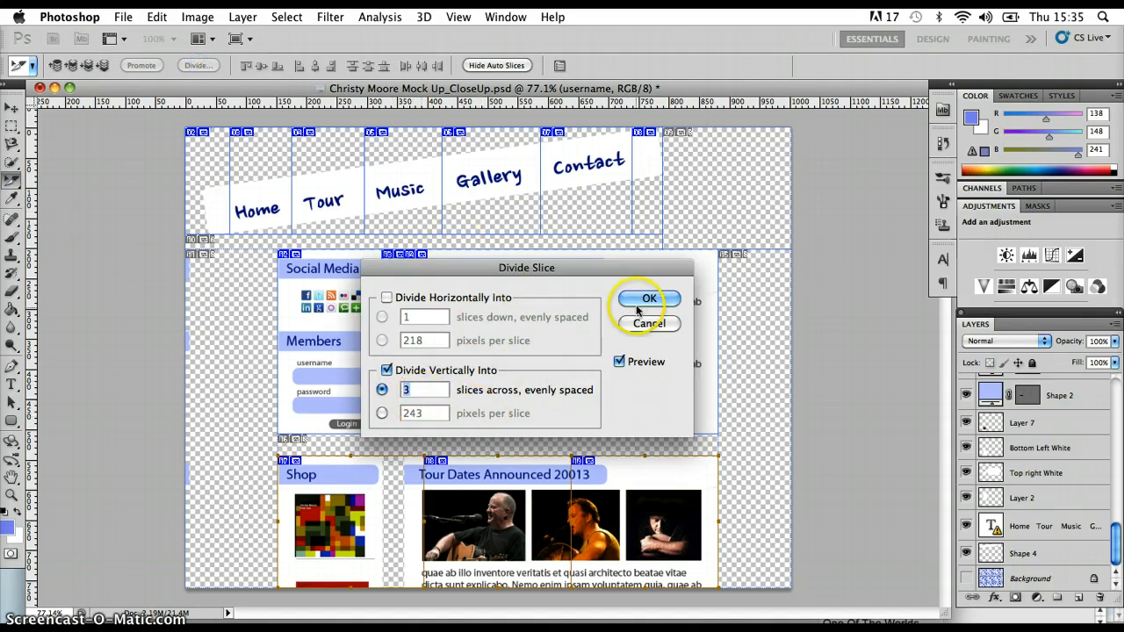
left_click(650, 299)
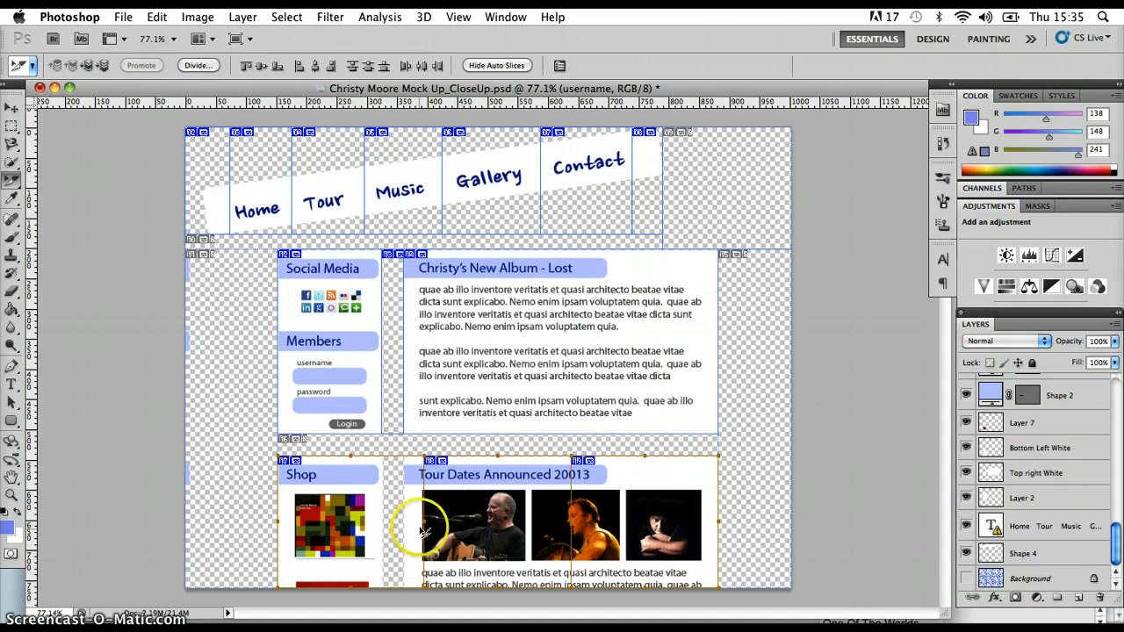
mouse_move(397, 523)
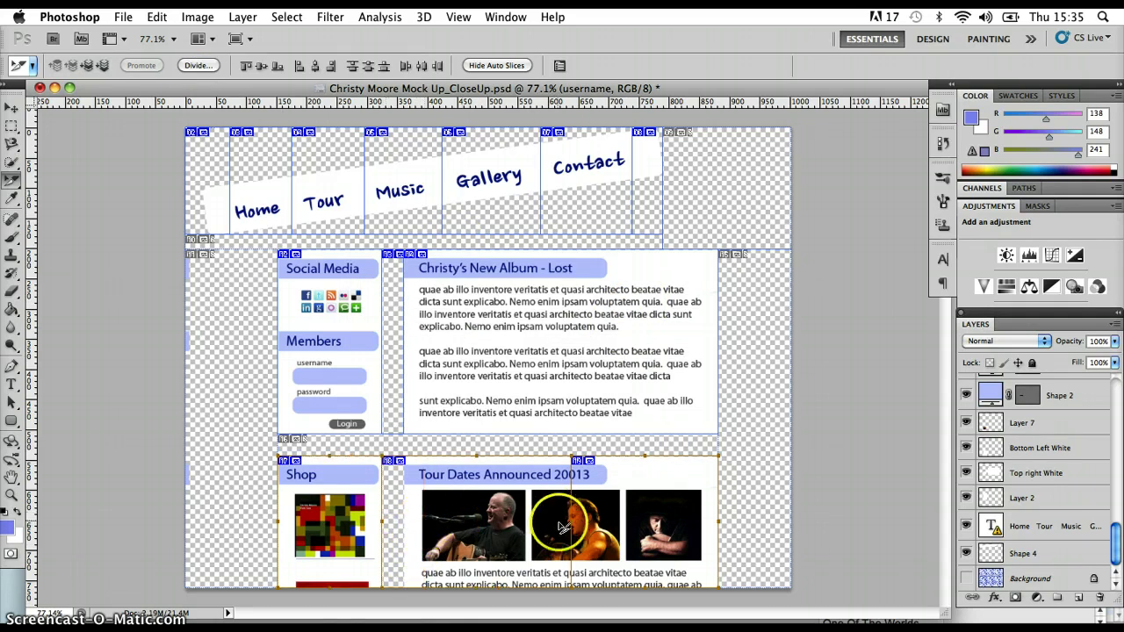
mouse_move(570, 523)
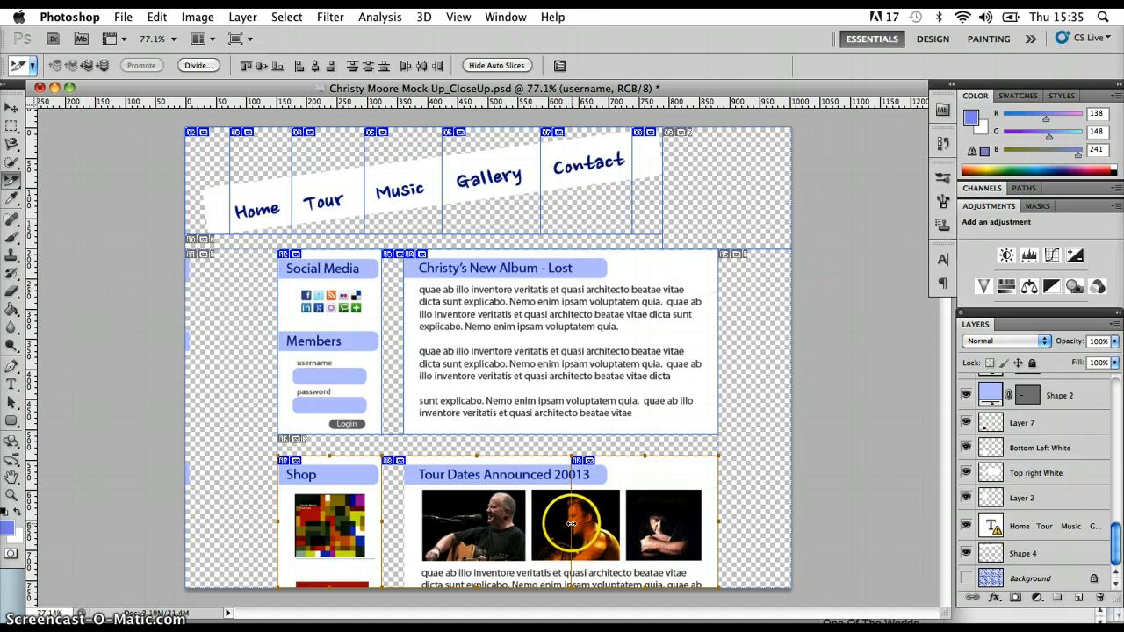
mouse_move(404, 523)
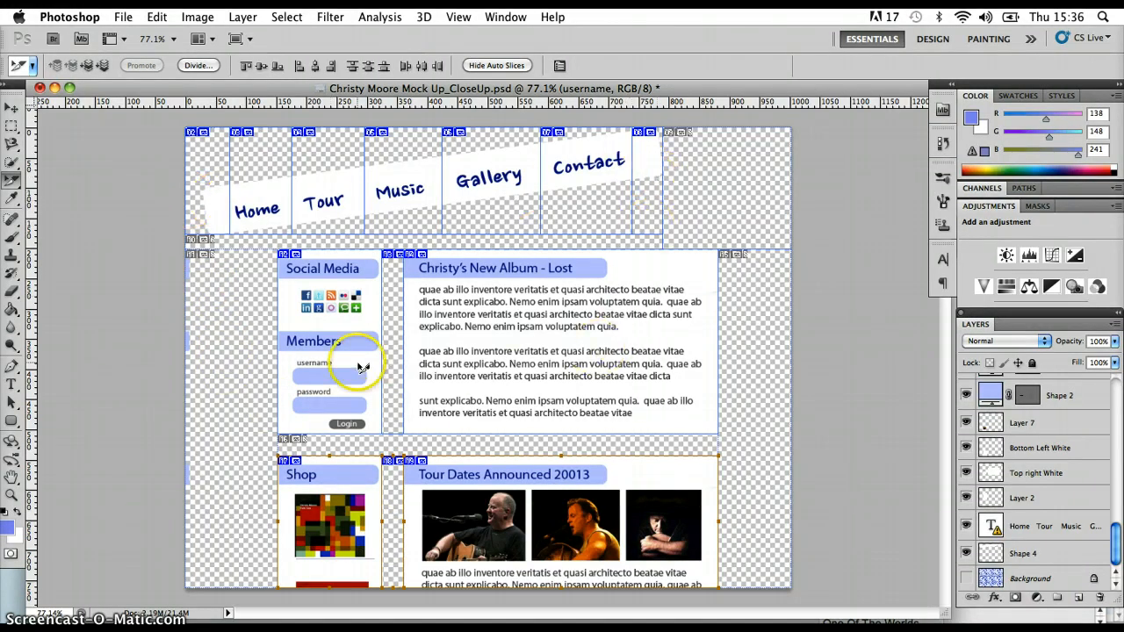
mouse_move(481, 513)
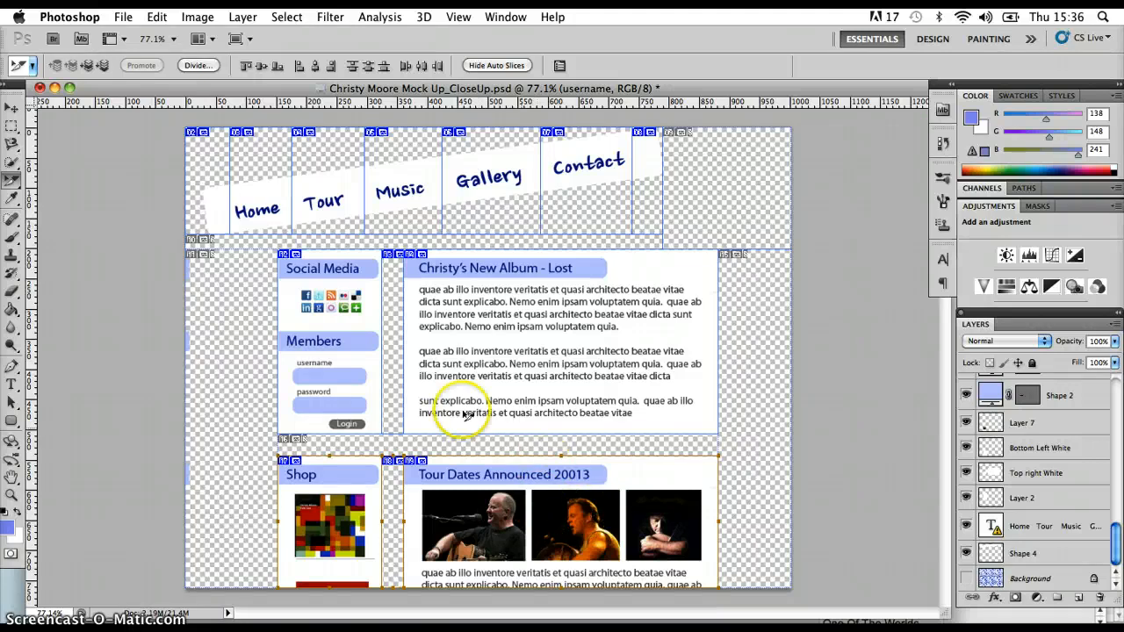
Bring up Save for Web & Devices previewing the sliced mock-up as PNG-8.
left_click(123, 17)
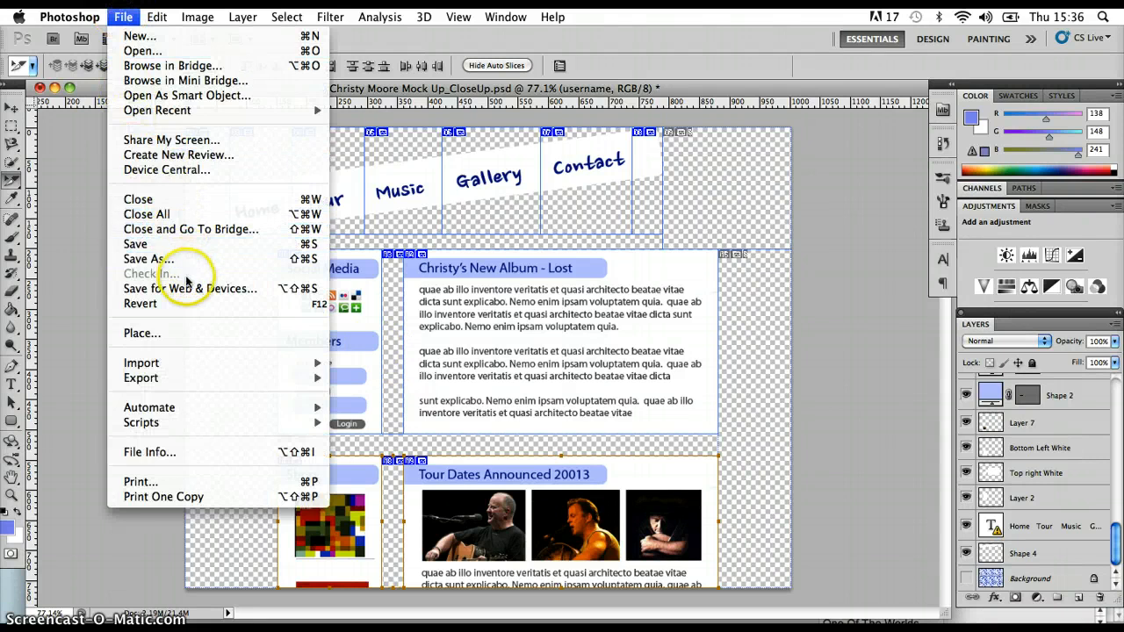
mouse_move(190, 288)
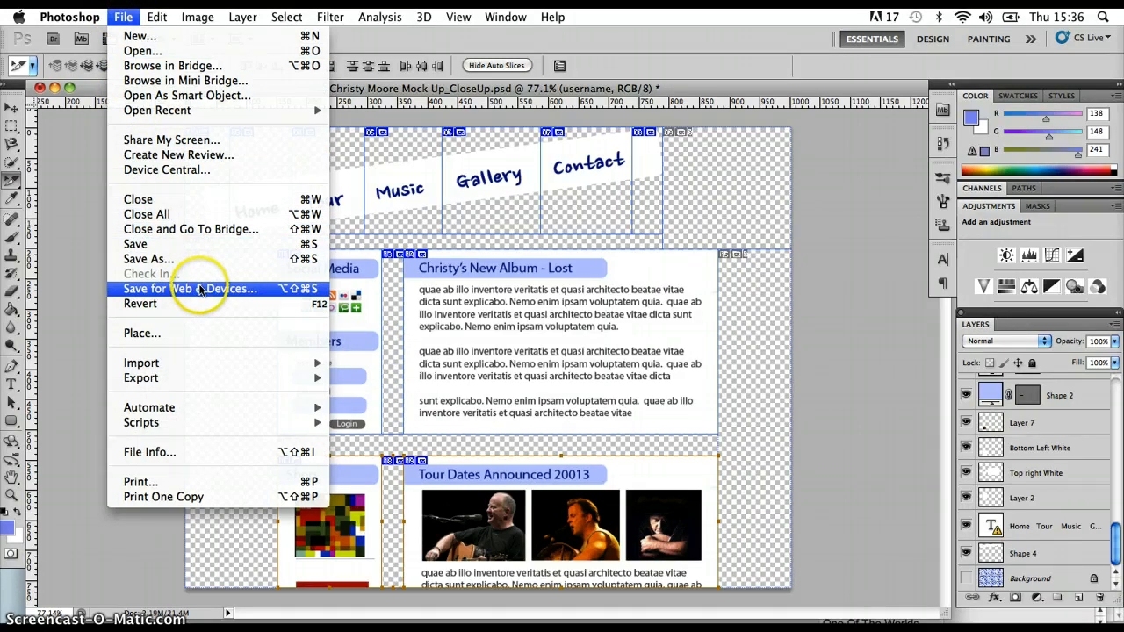
left_click(190, 288)
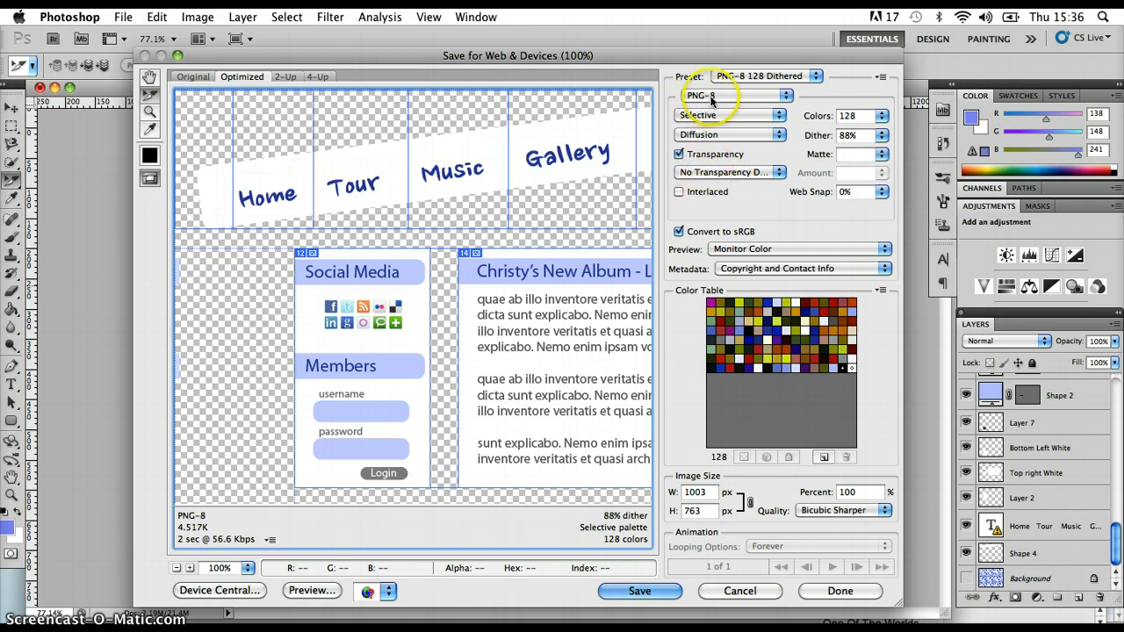
mouse_move(711, 100)
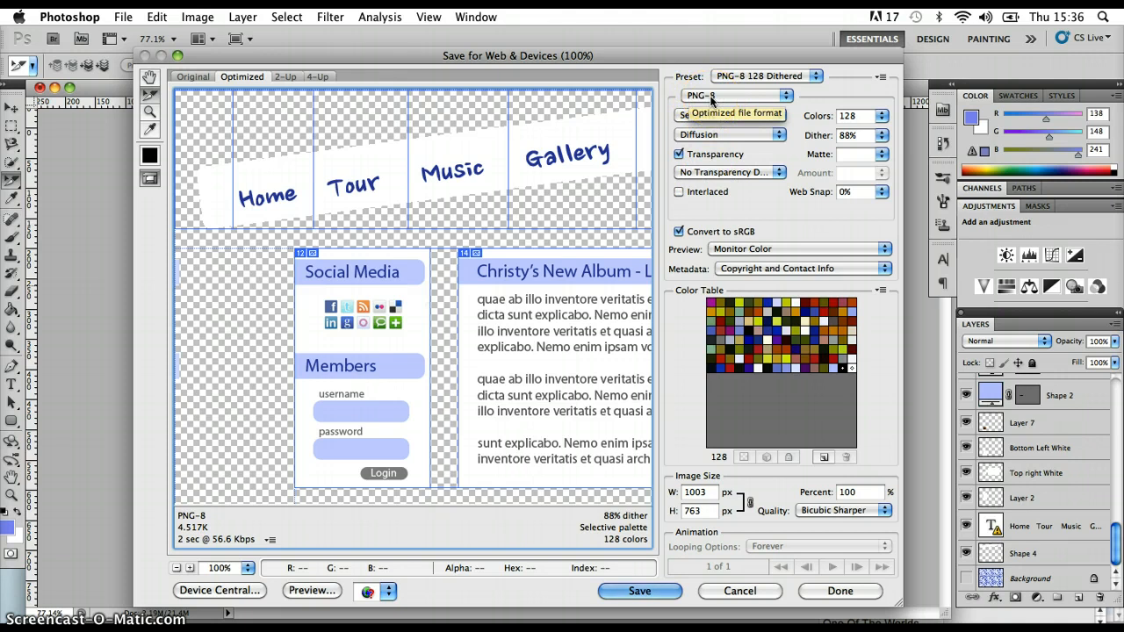
left_click(783, 95)
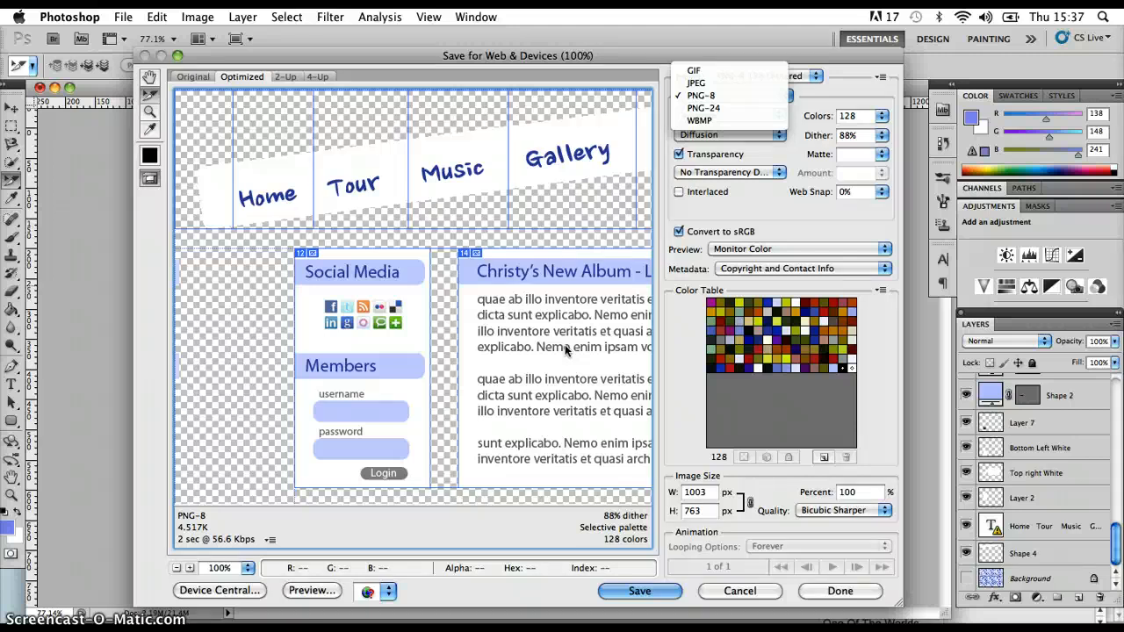
mouse_move(695, 82)
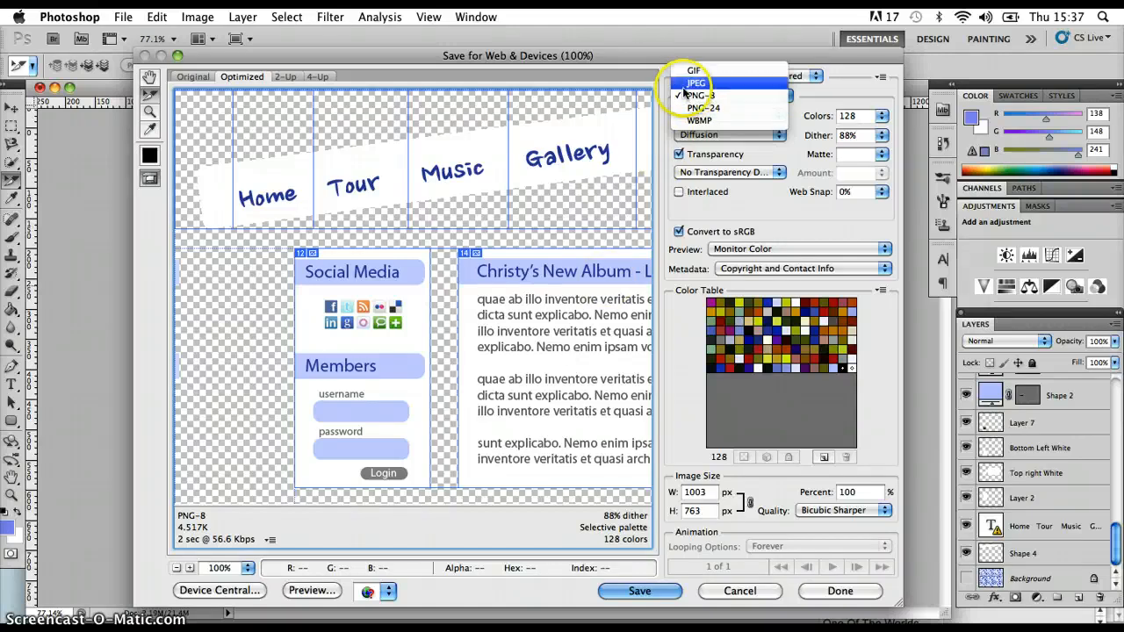
left_click(699, 95)
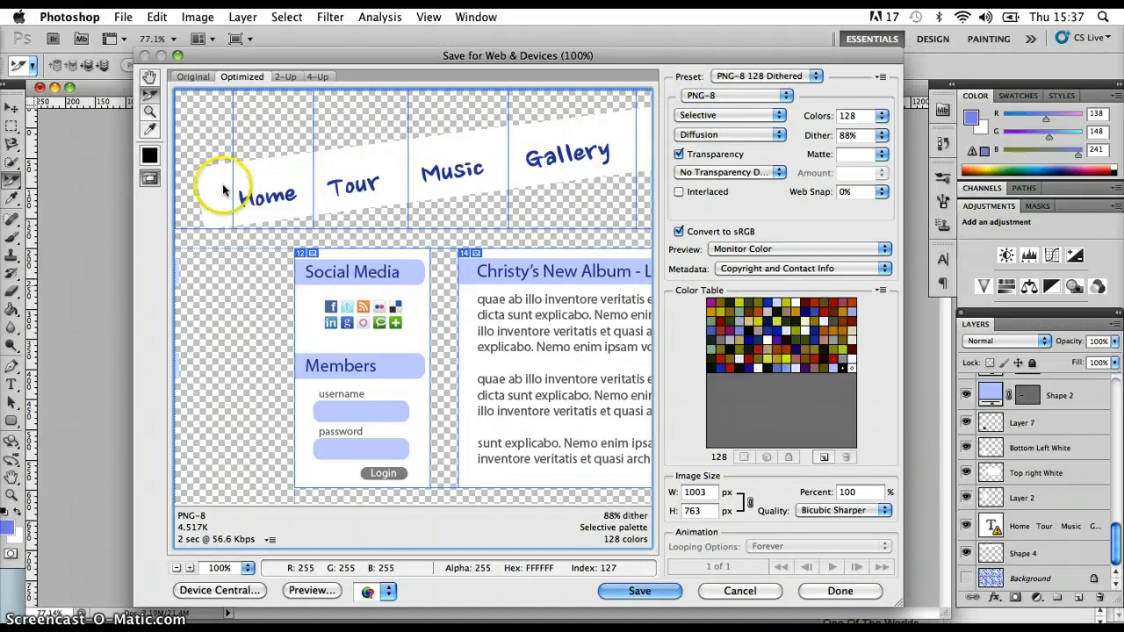
mouse_move(424, 495)
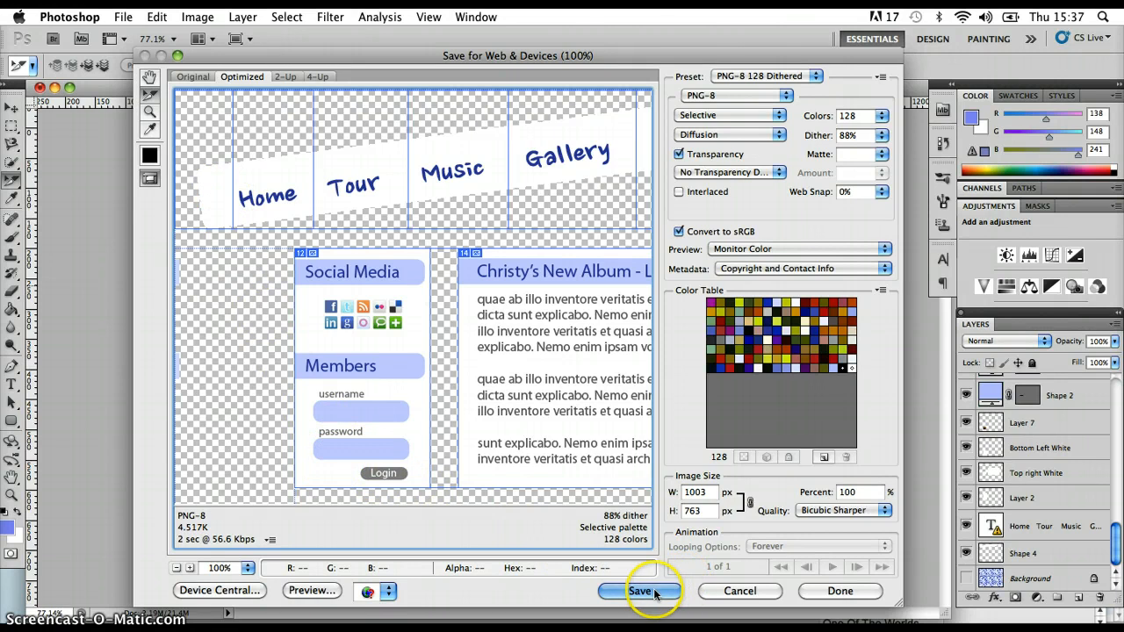
left_click(639, 590)
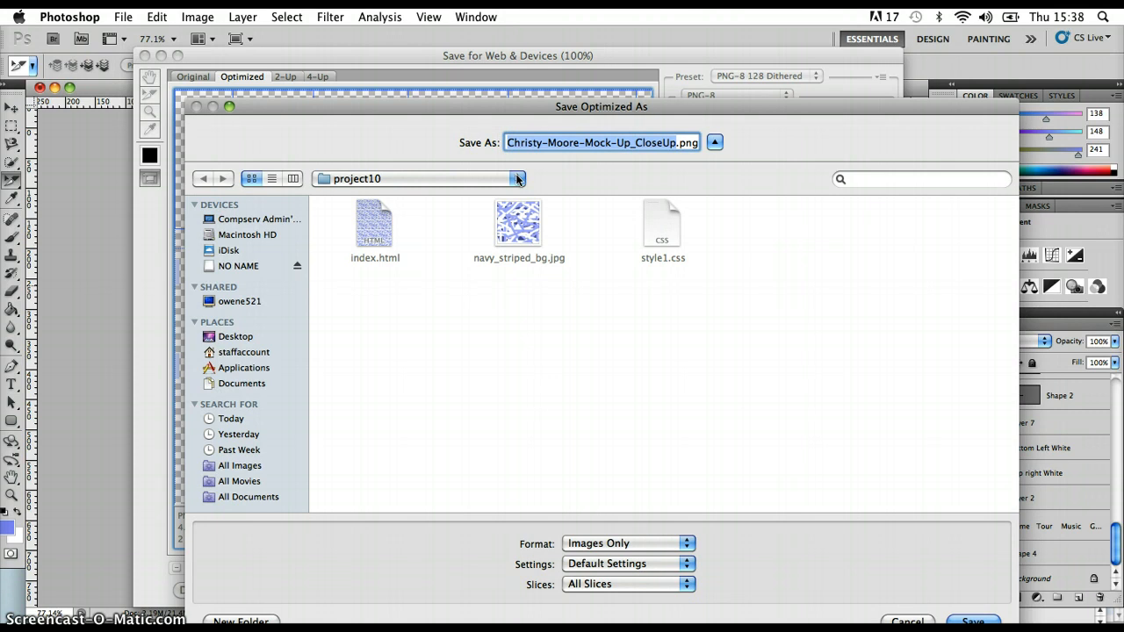
left_click(518, 179)
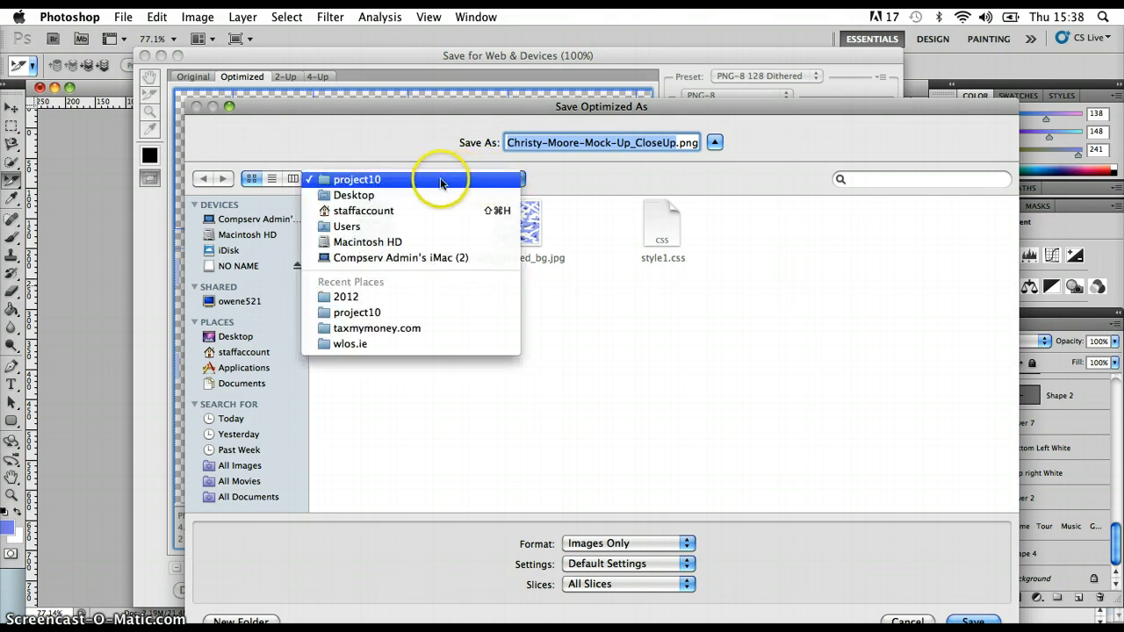
mouse_move(369, 179)
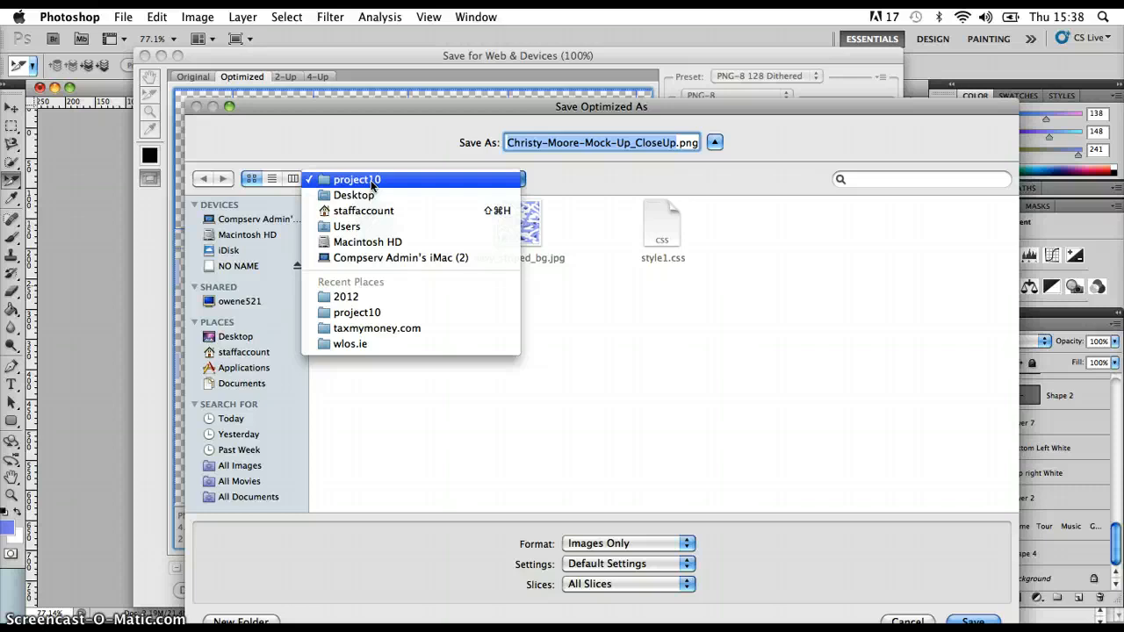
left_click(358, 179)
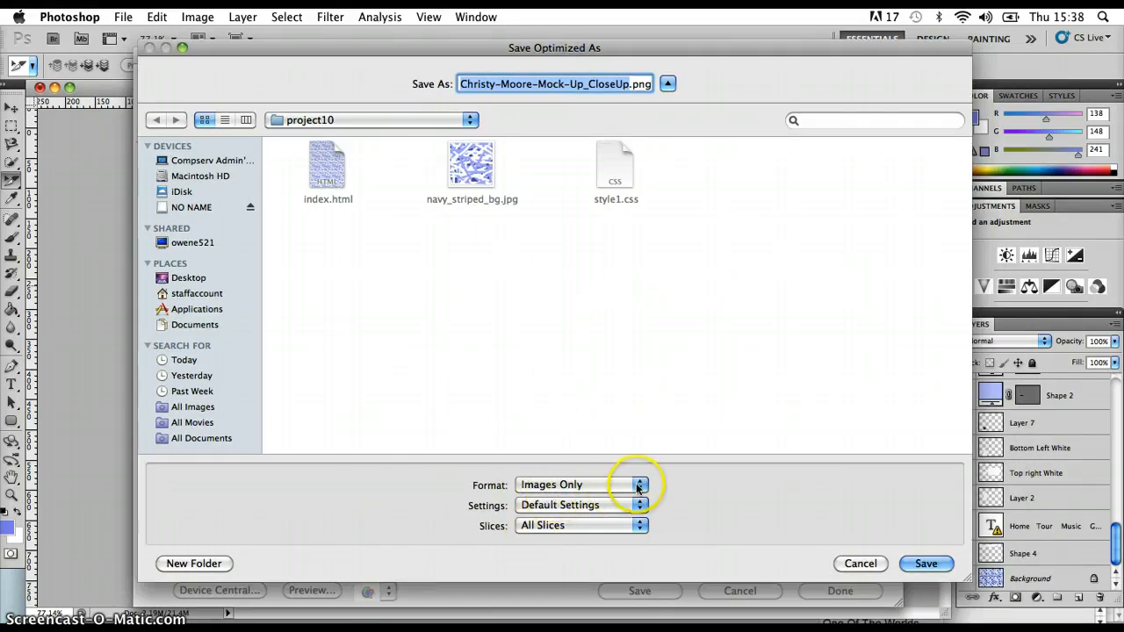
mouse_move(652, 529)
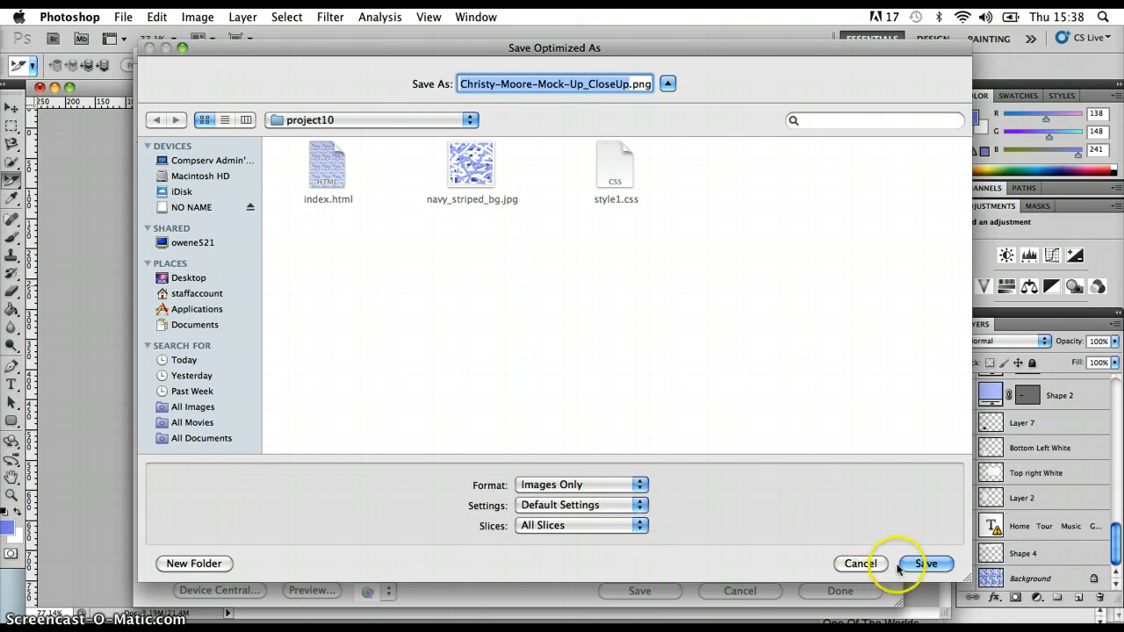
left_click(925, 564)
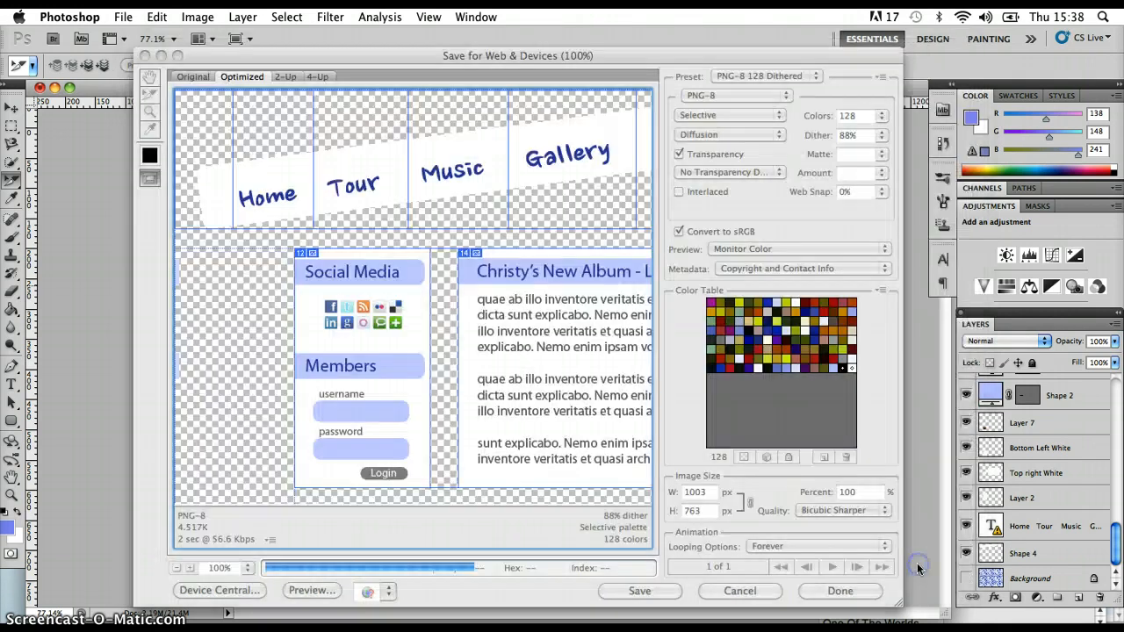
In Finder, view project10's images folder holding the 19 exported PNG slices.
left_click(839, 590)
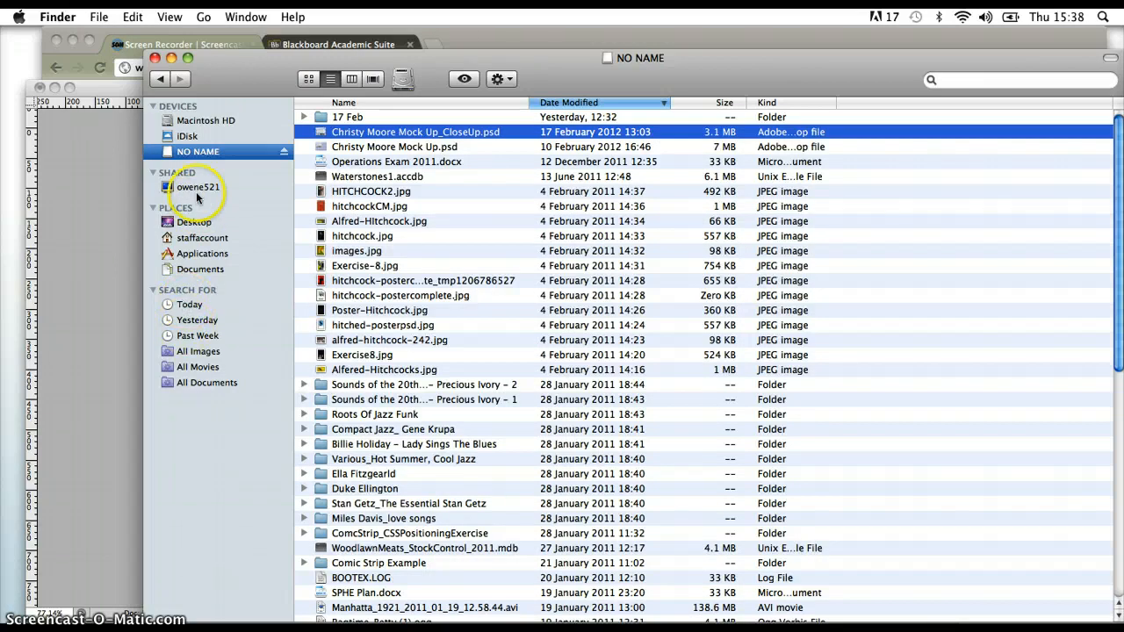
left_click(193, 221)
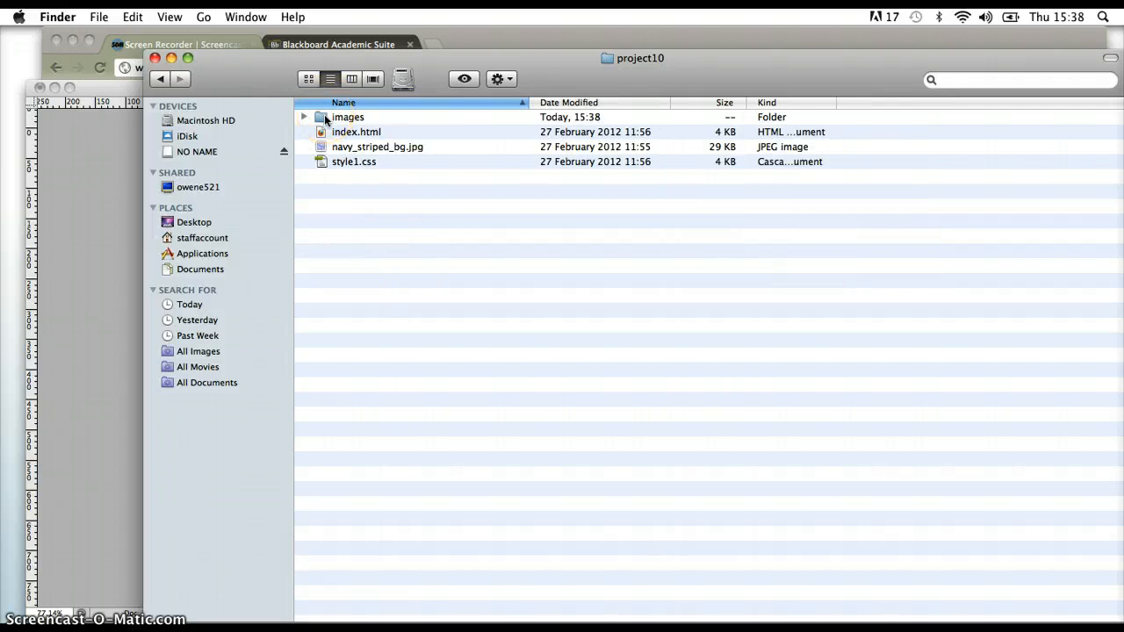
double_click(348, 116)
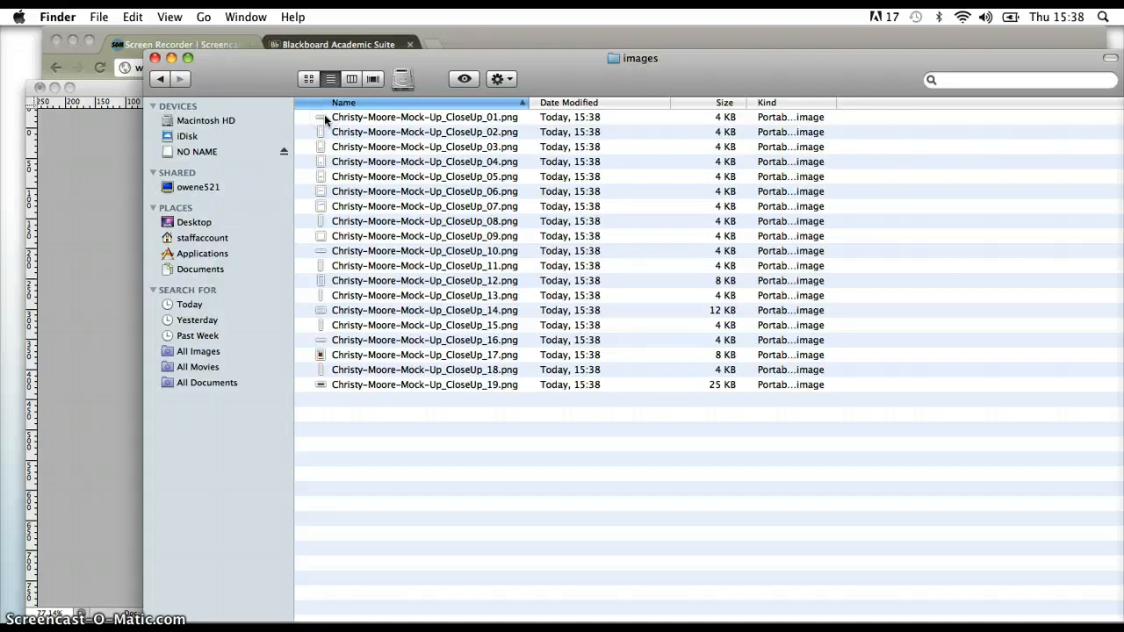